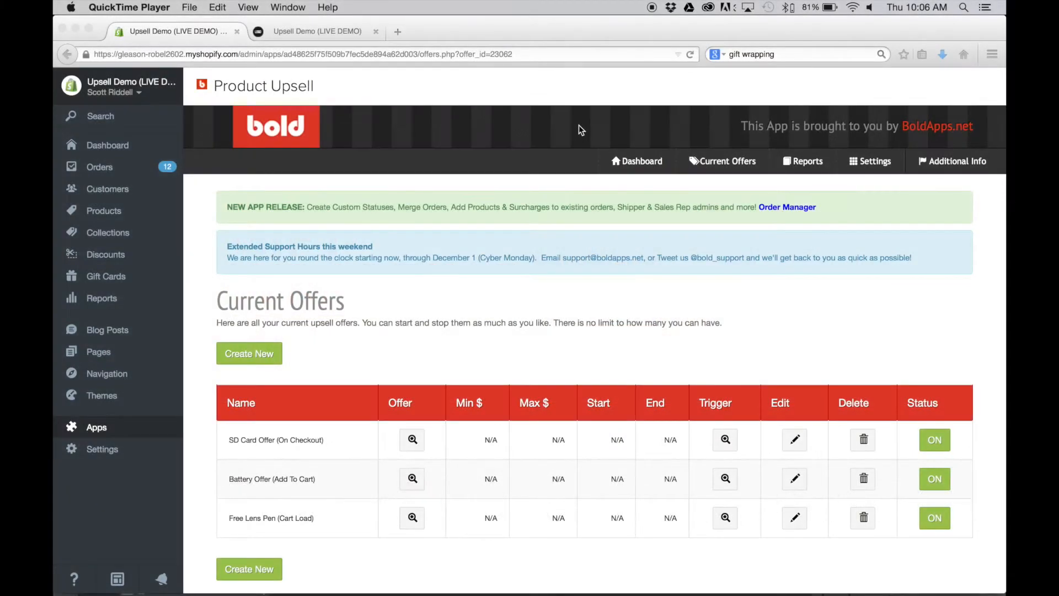
mouse_move(520, 160)
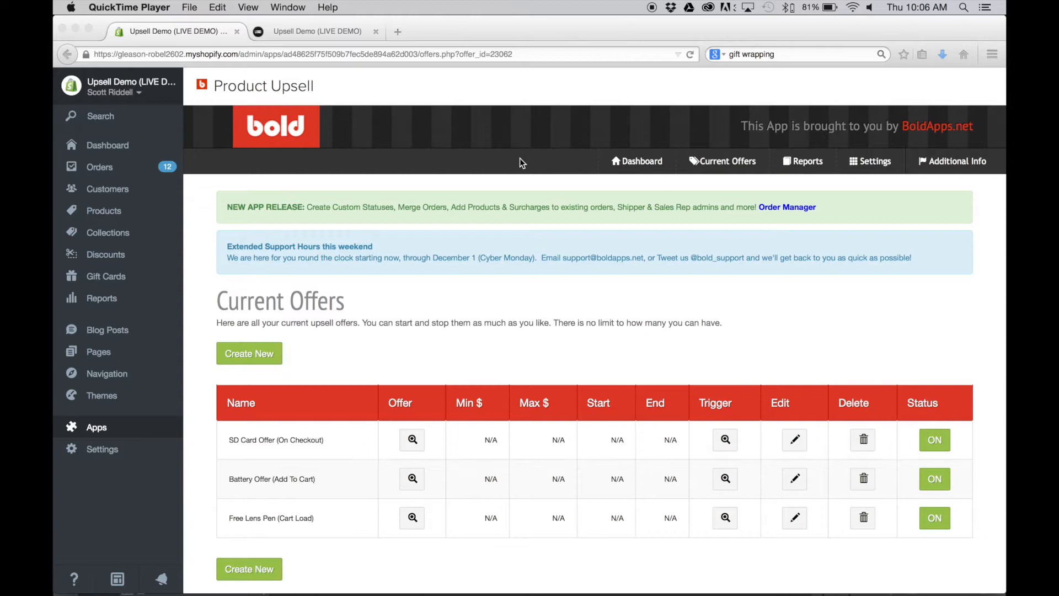
mouse_move(509, 153)
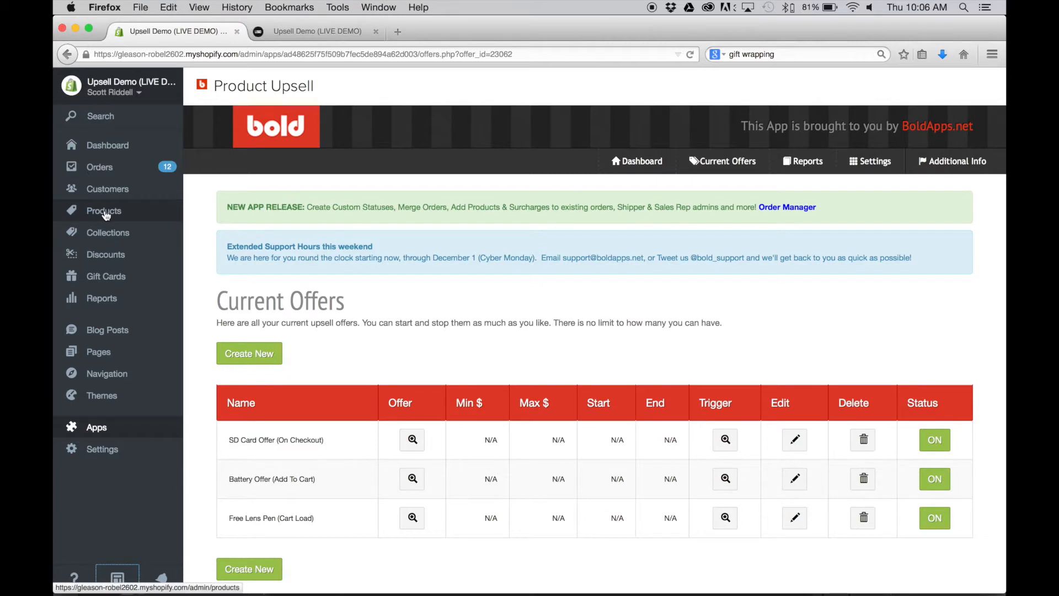
Open the Gift Wrapping product and review its $8.00 price, image, collections and tags
click(104, 210)
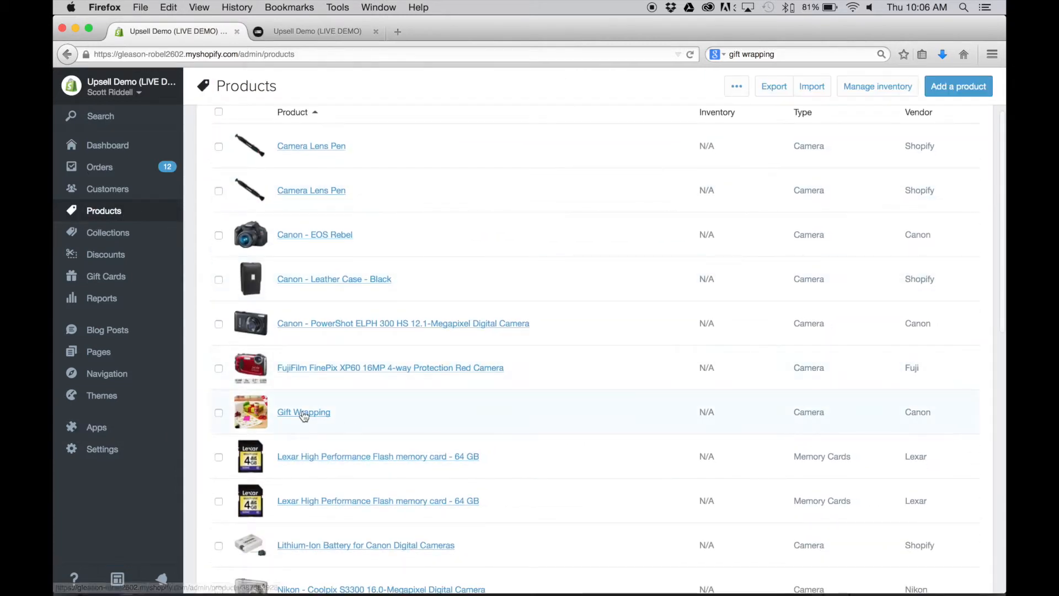
click(303, 412)
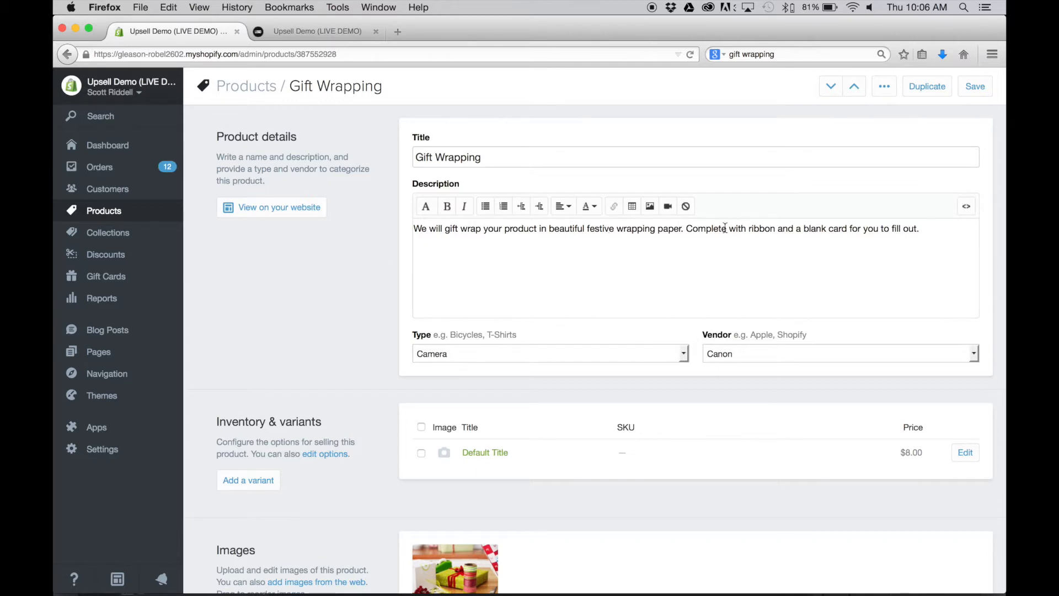
mouse_move(391, 375)
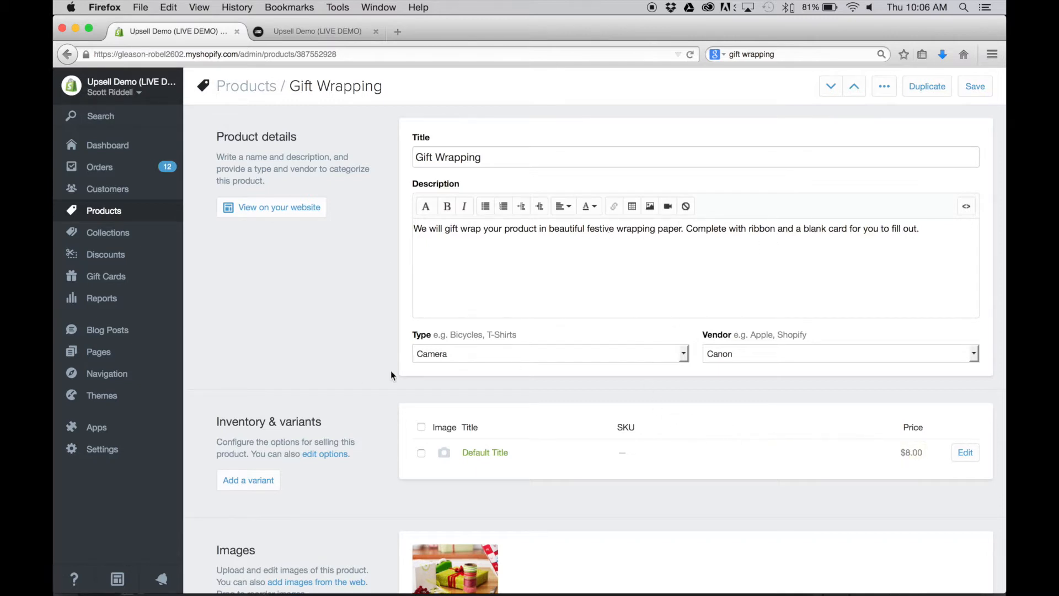
scroll(down, 3)
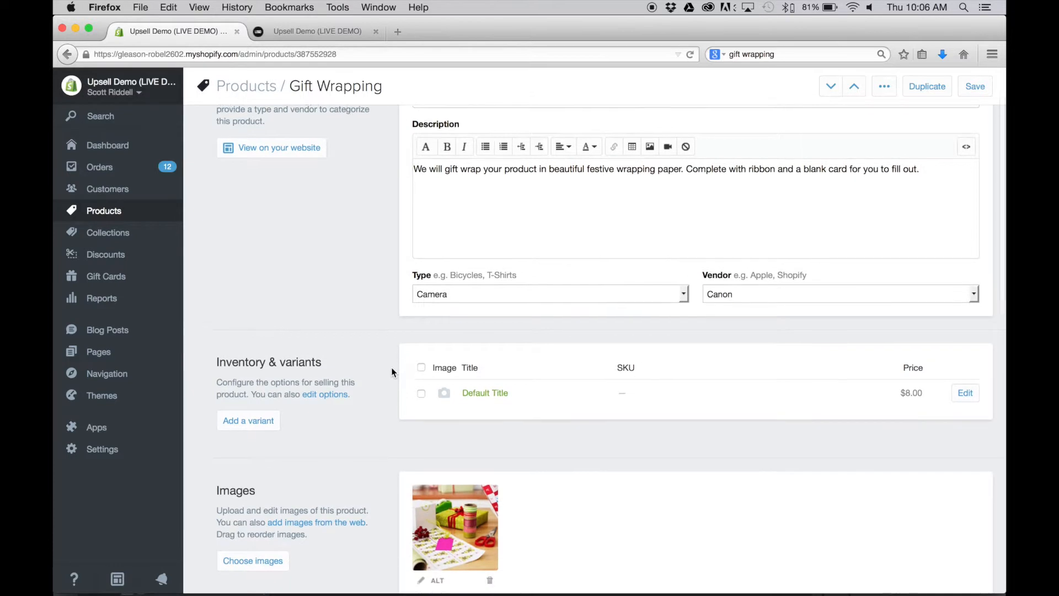
scroll(down, 3)
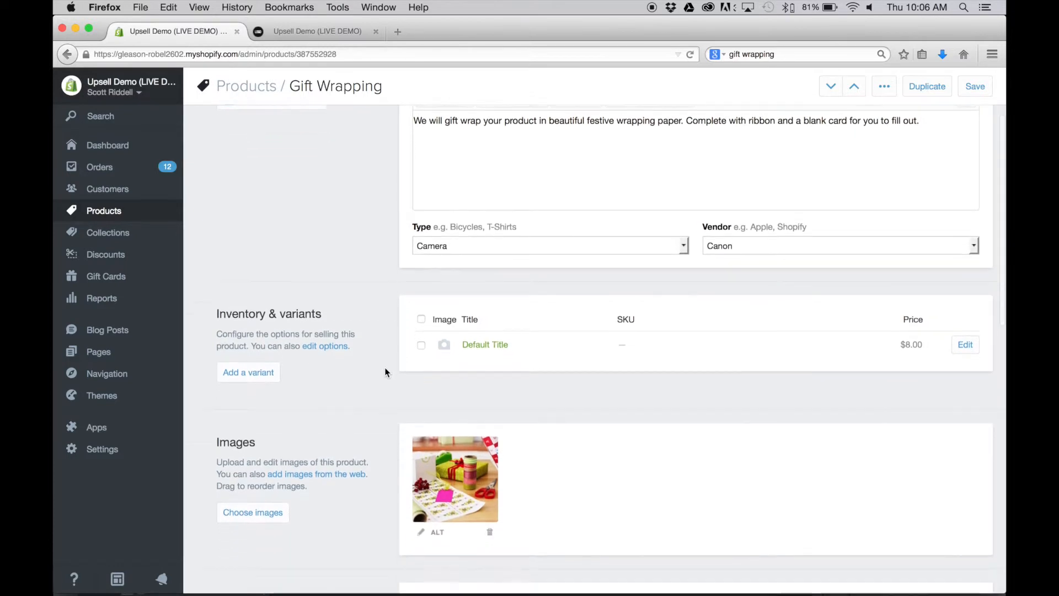
scroll(up, 3)
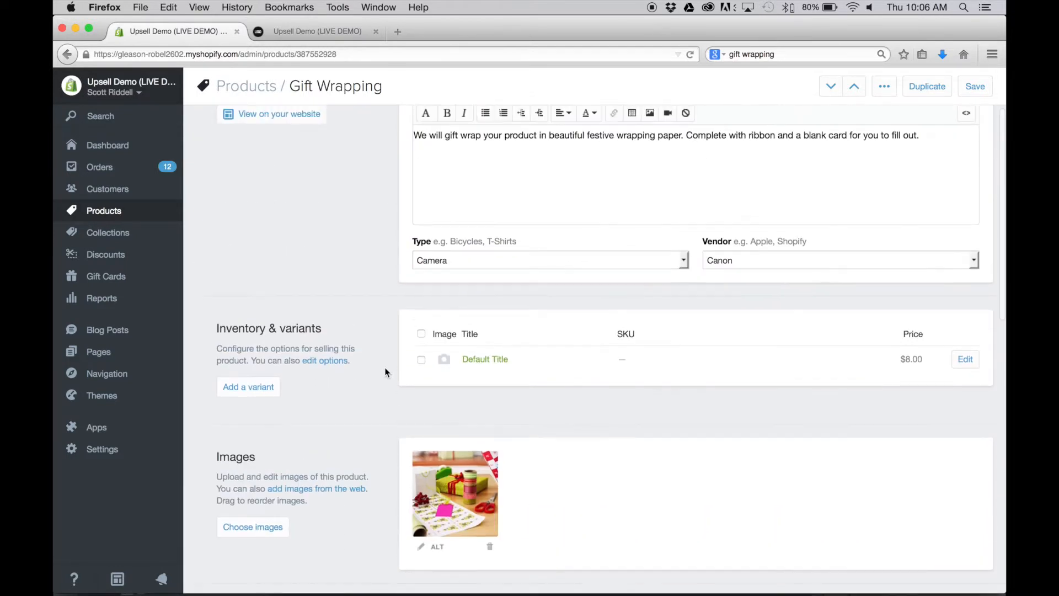
scroll(down, 3)
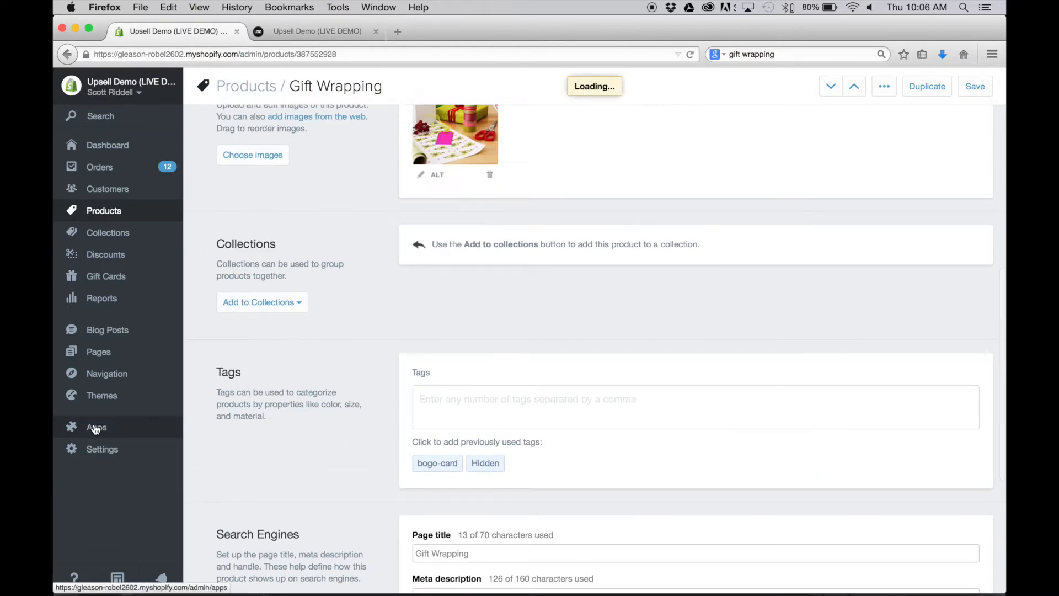
Open the Product Upsell app's Current Offers page showing three active offers
click(96, 427)
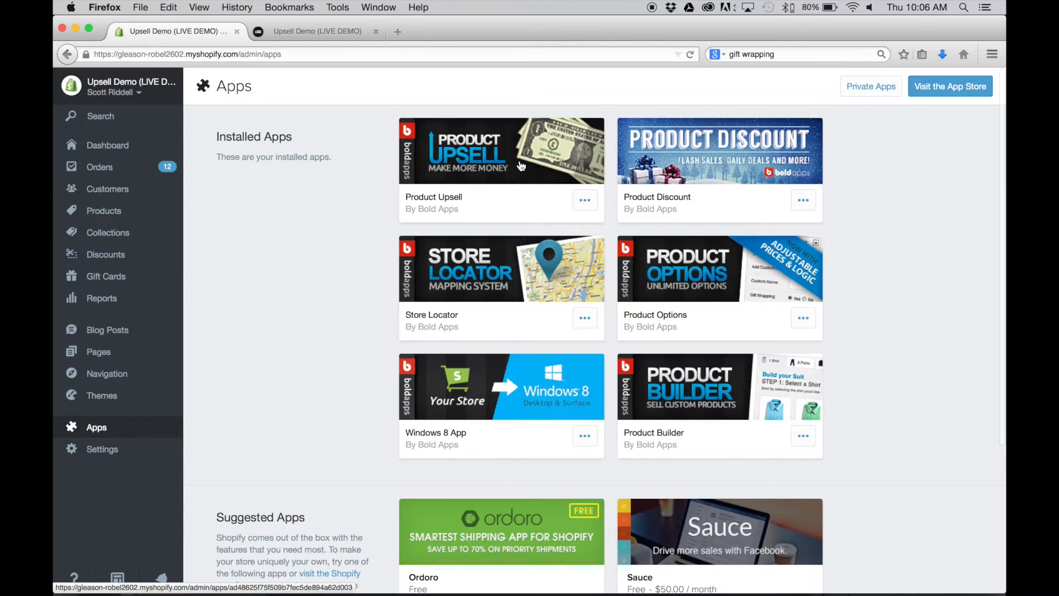
click(502, 150)
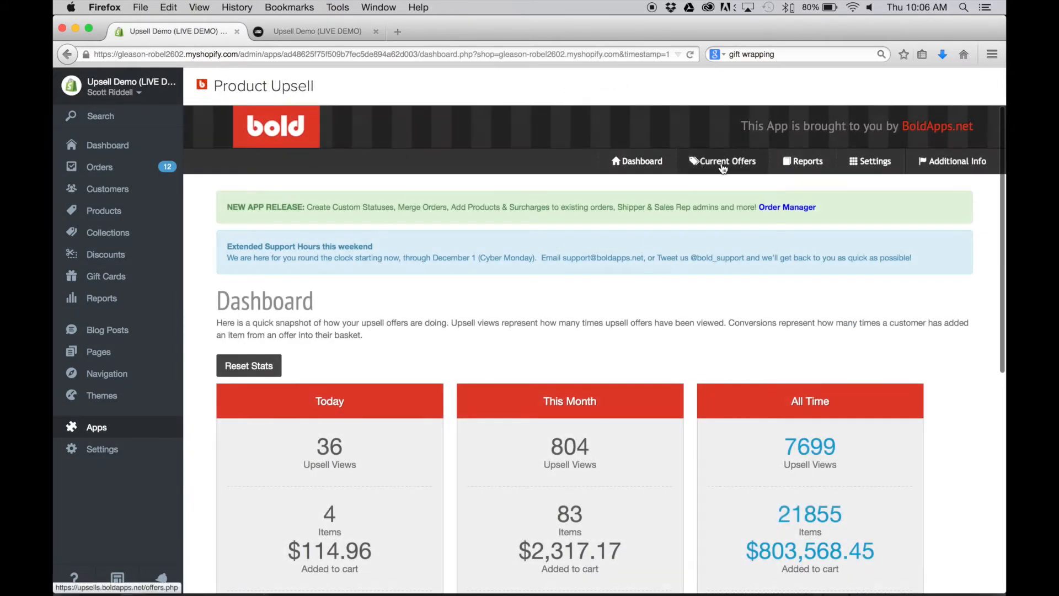
click(721, 160)
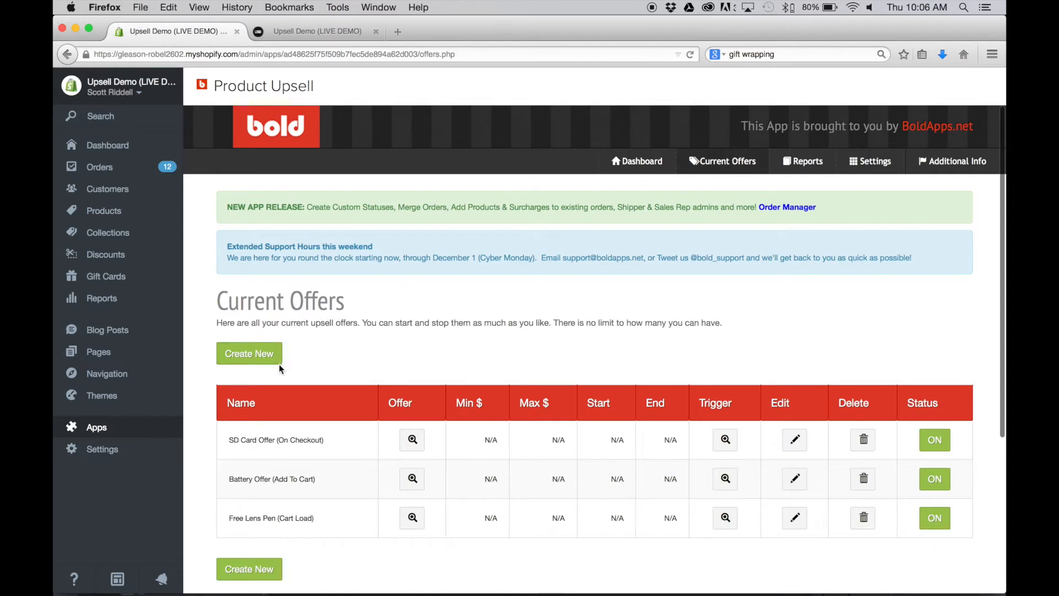
scroll(down, 3)
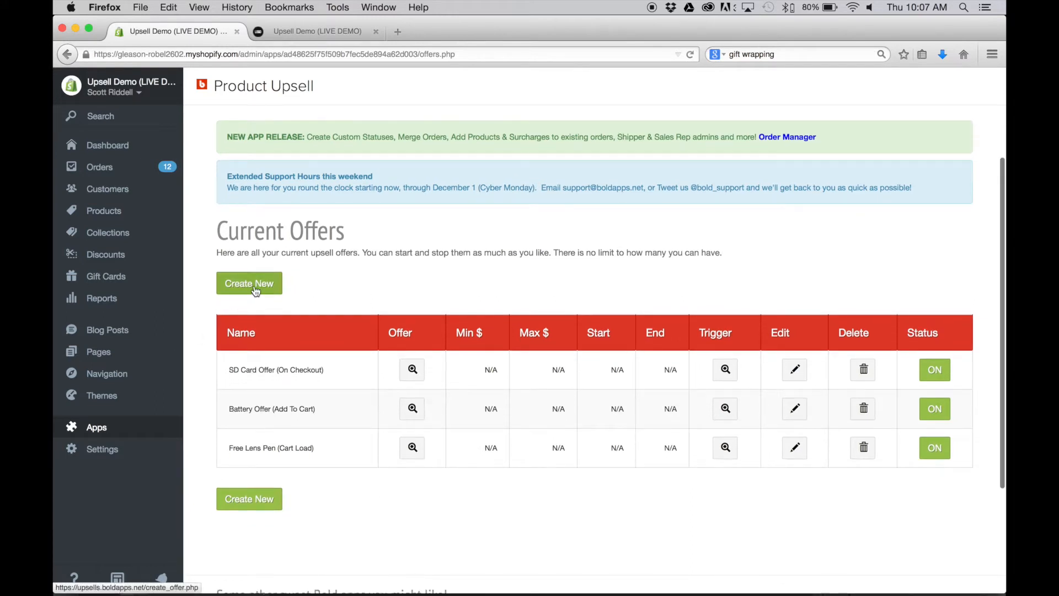
Create a new offer and scroll down to the blank Step 2 - Setup Offer form
click(249, 283)
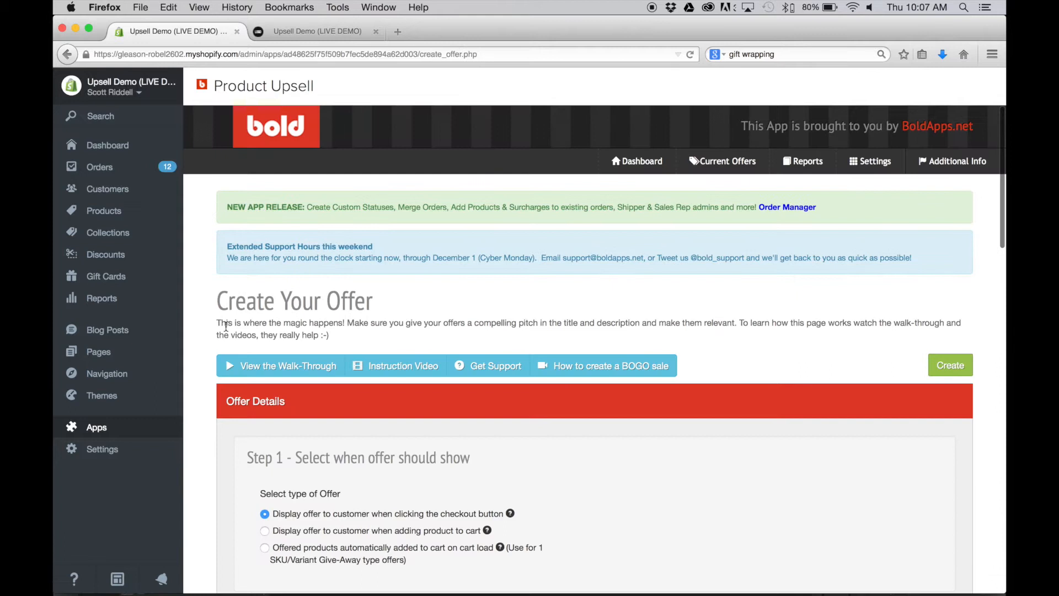
scroll(down, 3)
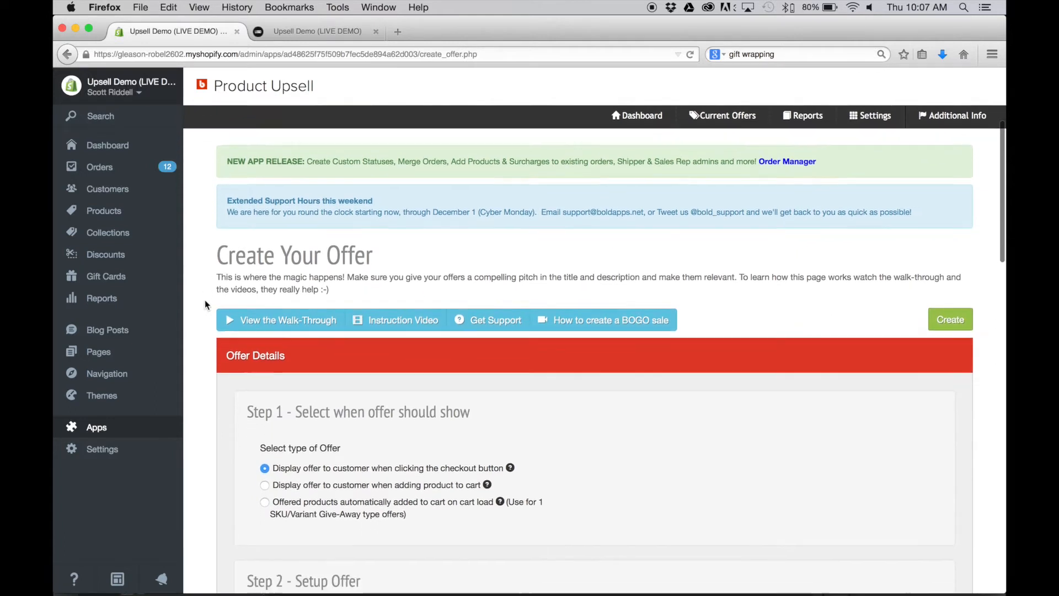
scroll(down, 3)
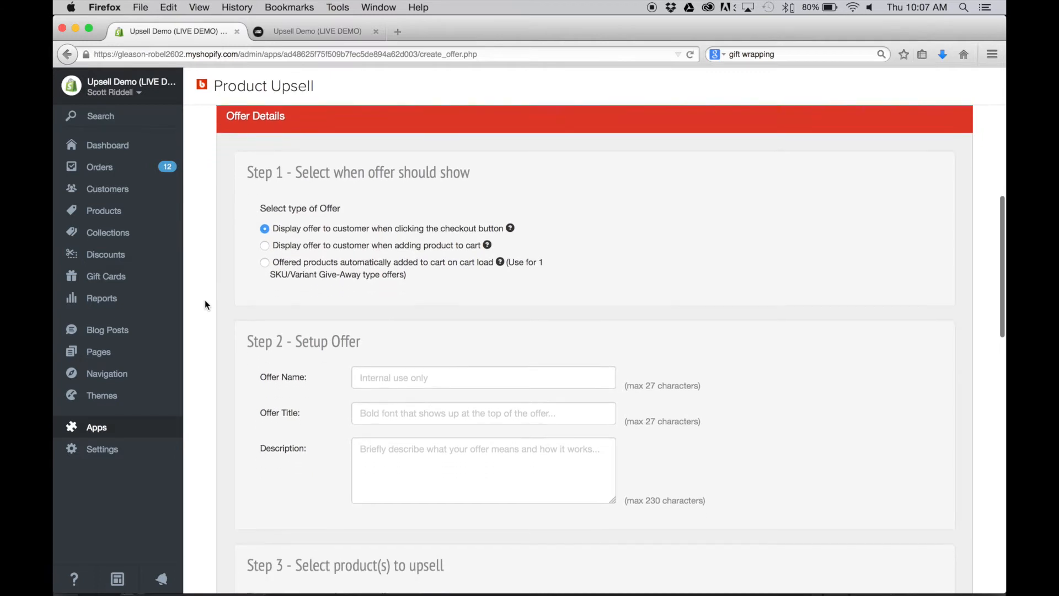
mouse_move(418, 232)
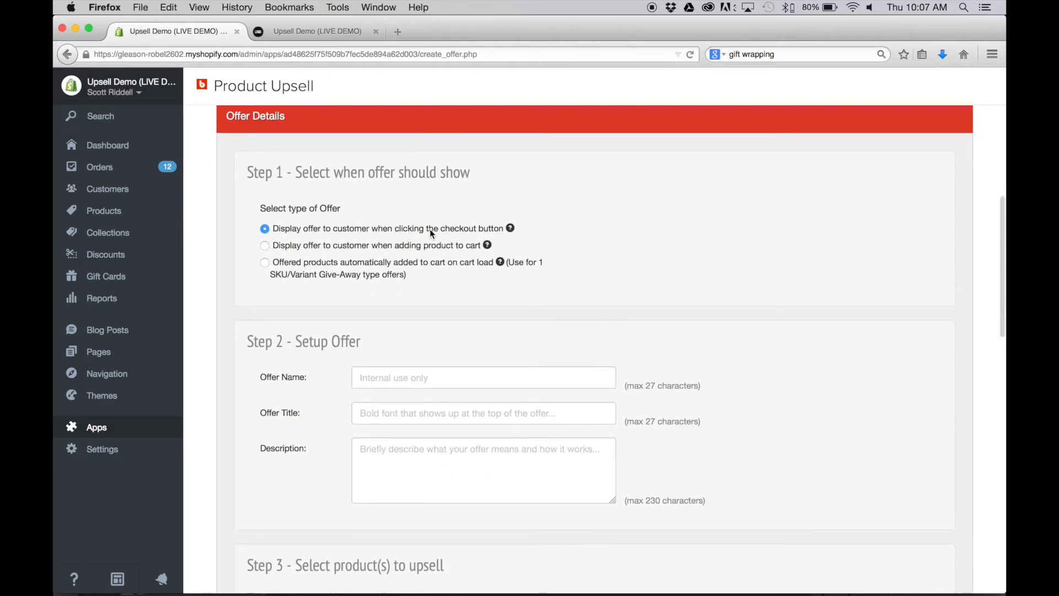
mouse_move(329, 277)
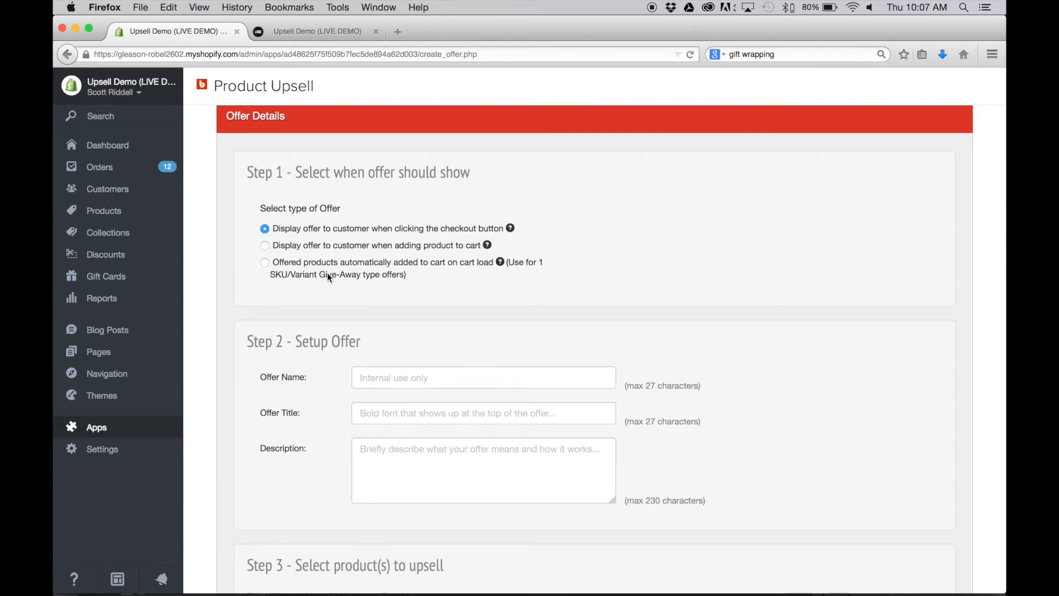
scroll(down, 3)
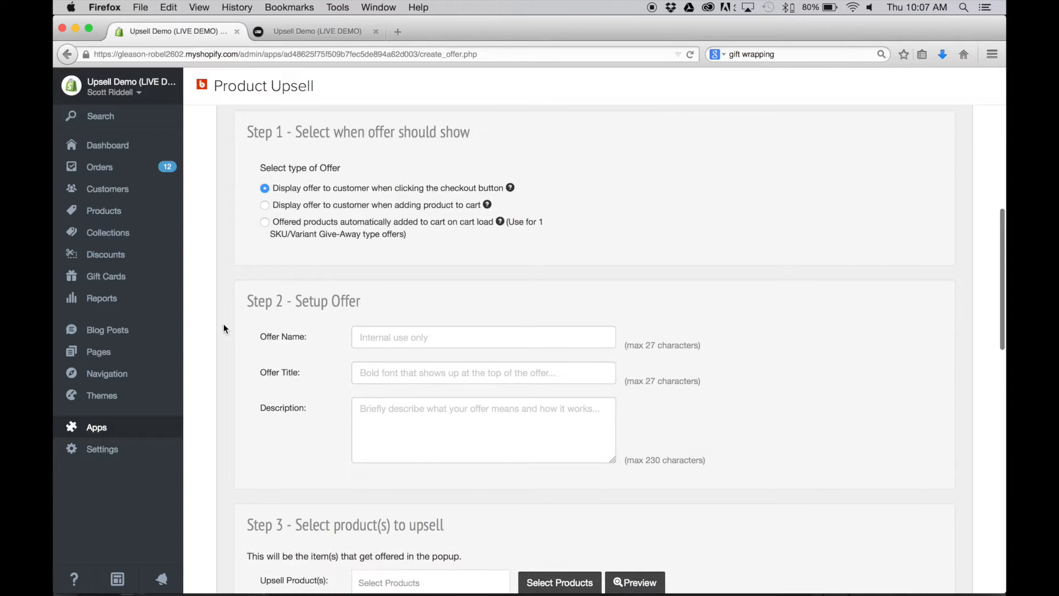
scroll(down, 3)
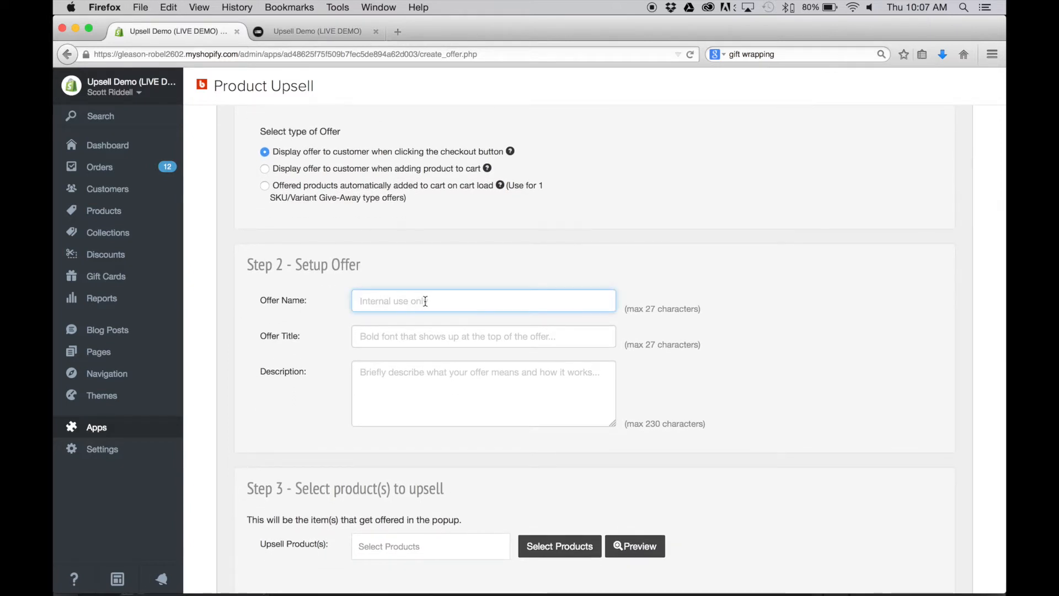
Enter 'Gift Wrapping' as offer name and title, with a festive wrapping, ribbon and card description
text(Gift Wrapping)
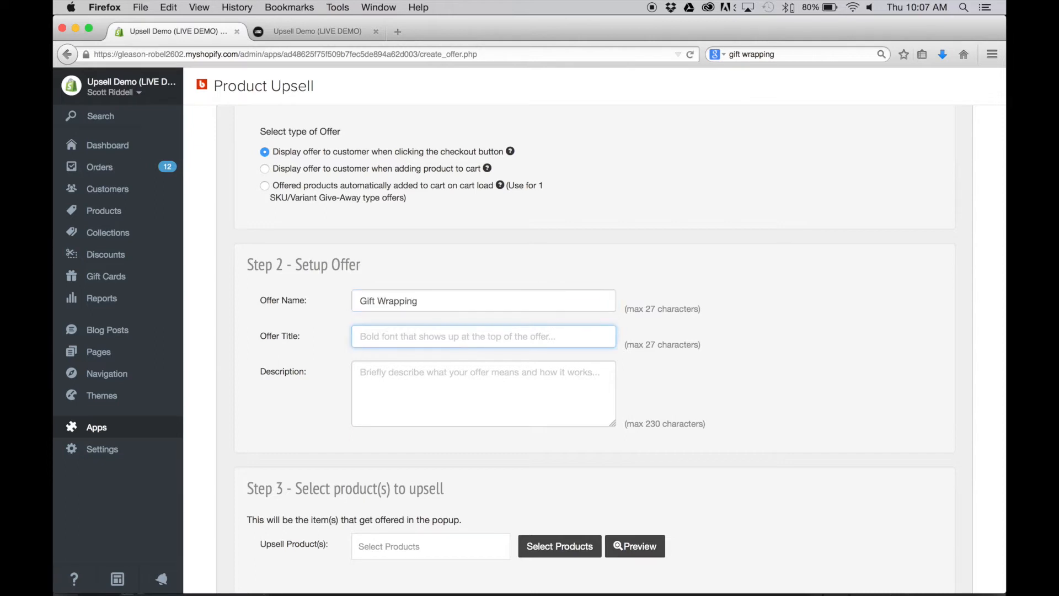
text(Gift Wrapping)
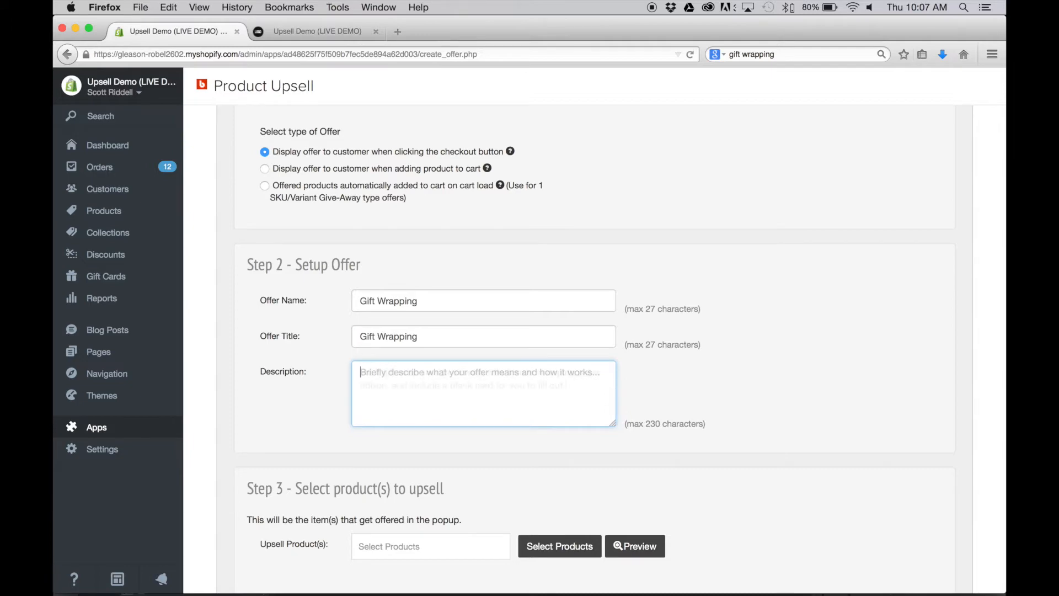
text(We'll gift wrap your purchases with festive wrapping paper, ribbon, and include a blank card for you to fill out.)
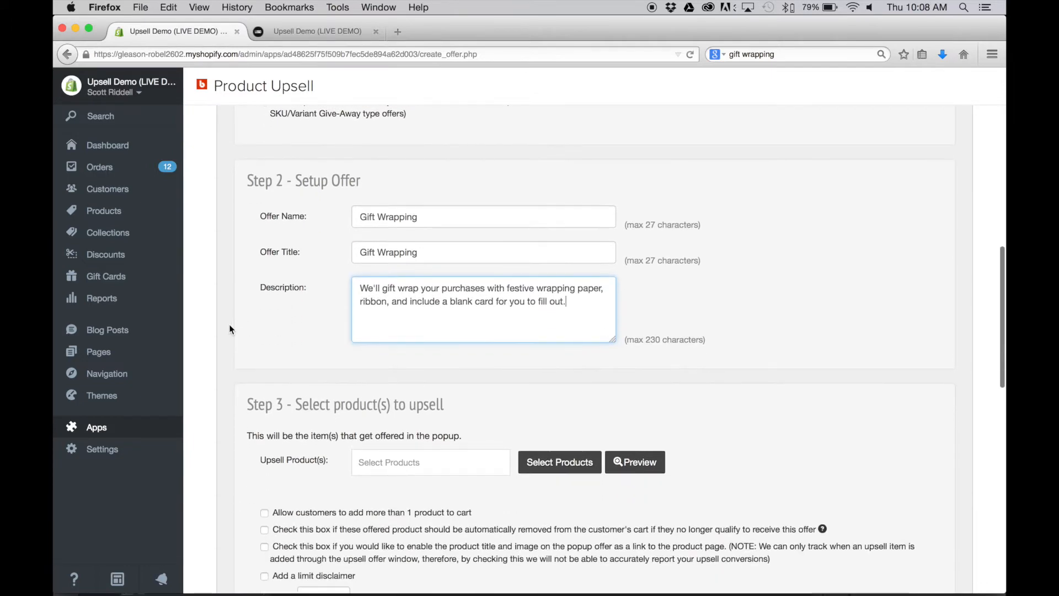
scroll(down, 3)
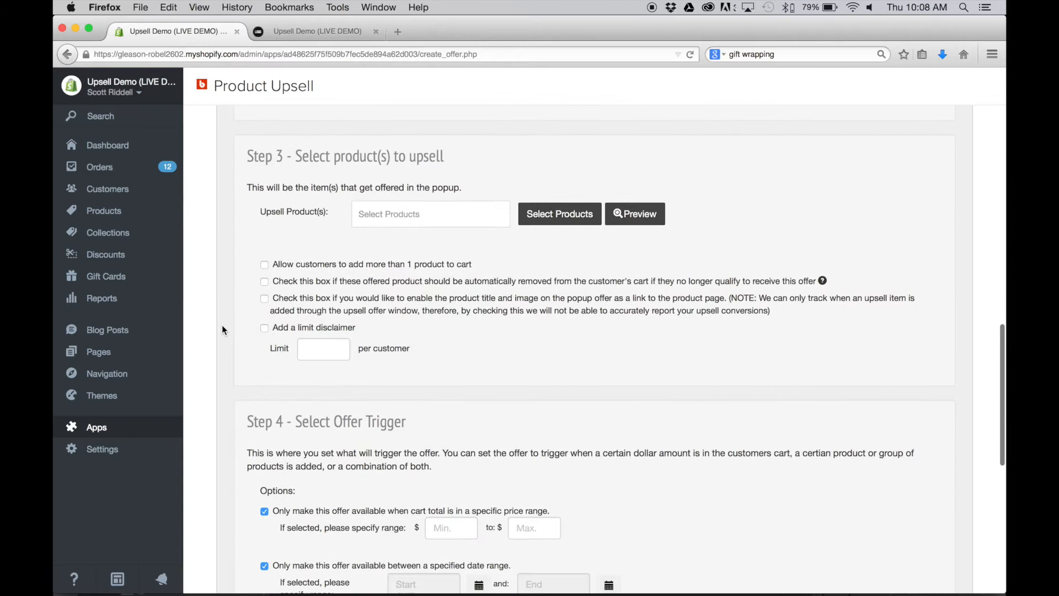
scroll(down, 3)
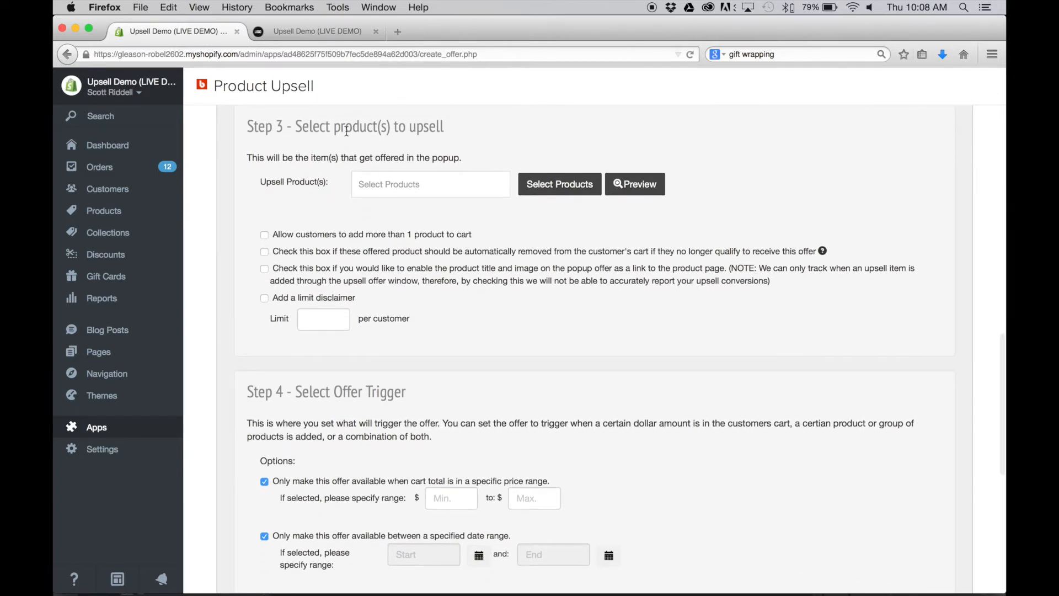
mouse_move(560, 184)
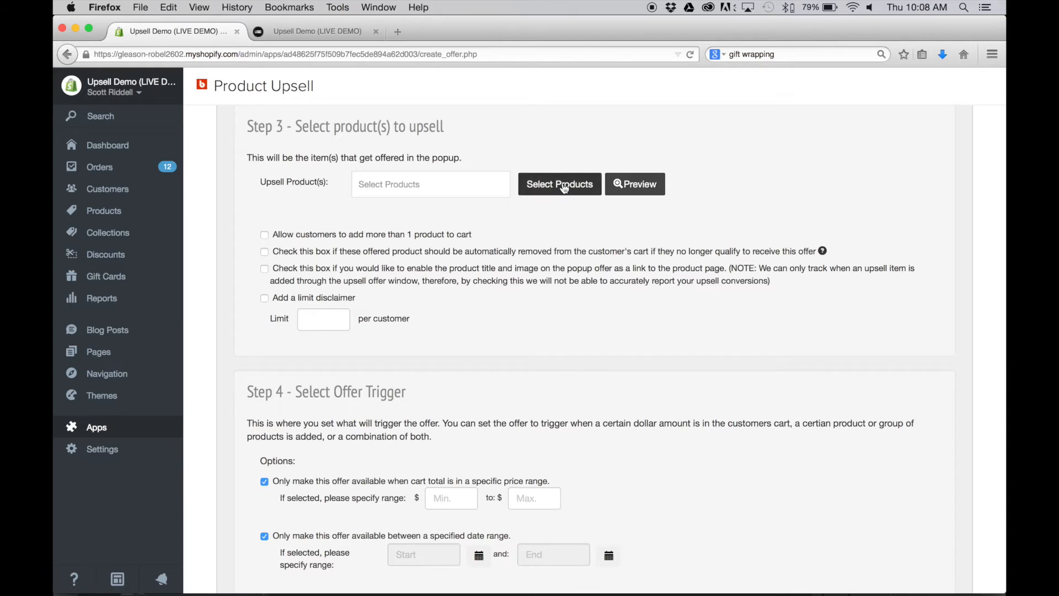
Select Gift Wrapping as the product the offer upsells
click(559, 184)
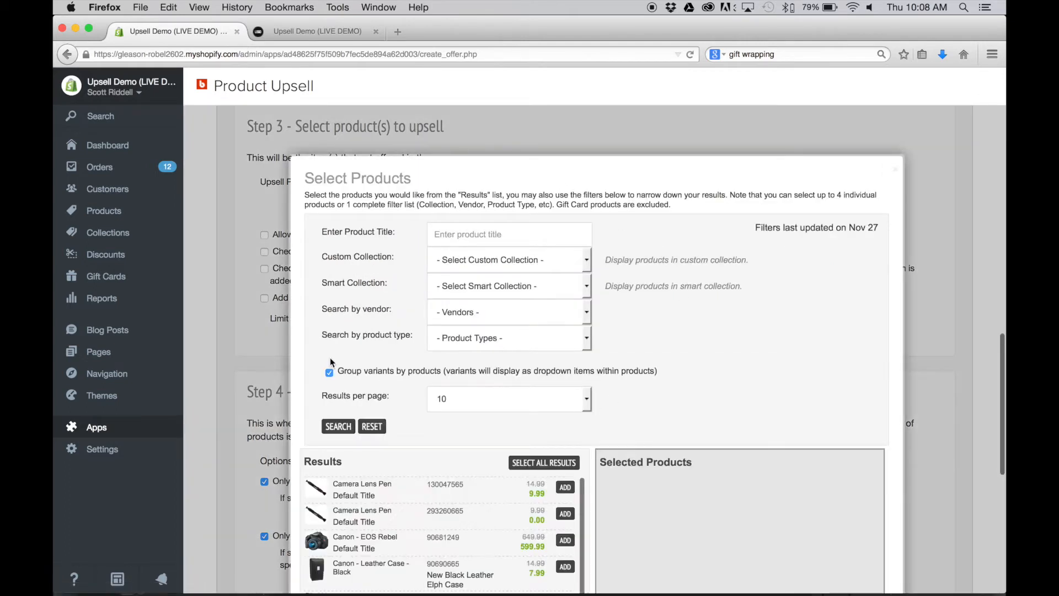
scroll(down, 3)
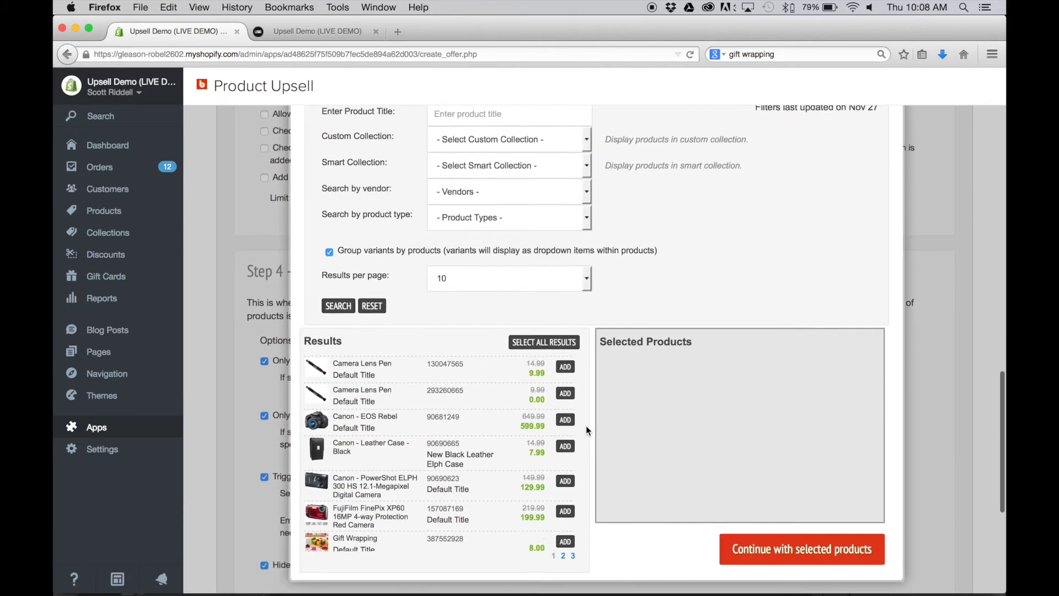
scroll(down, 3)
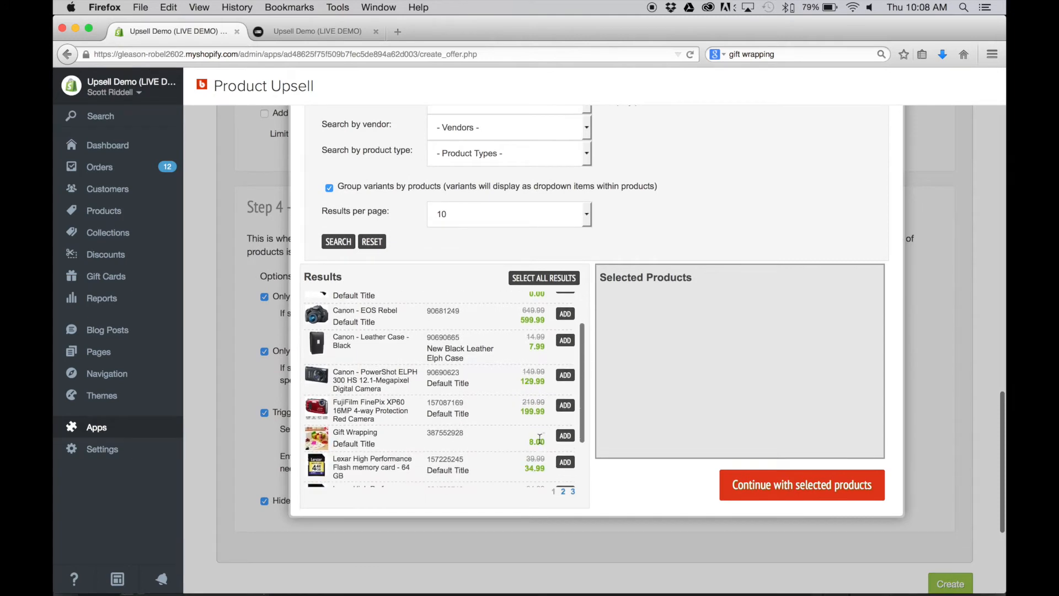
click(565, 436)
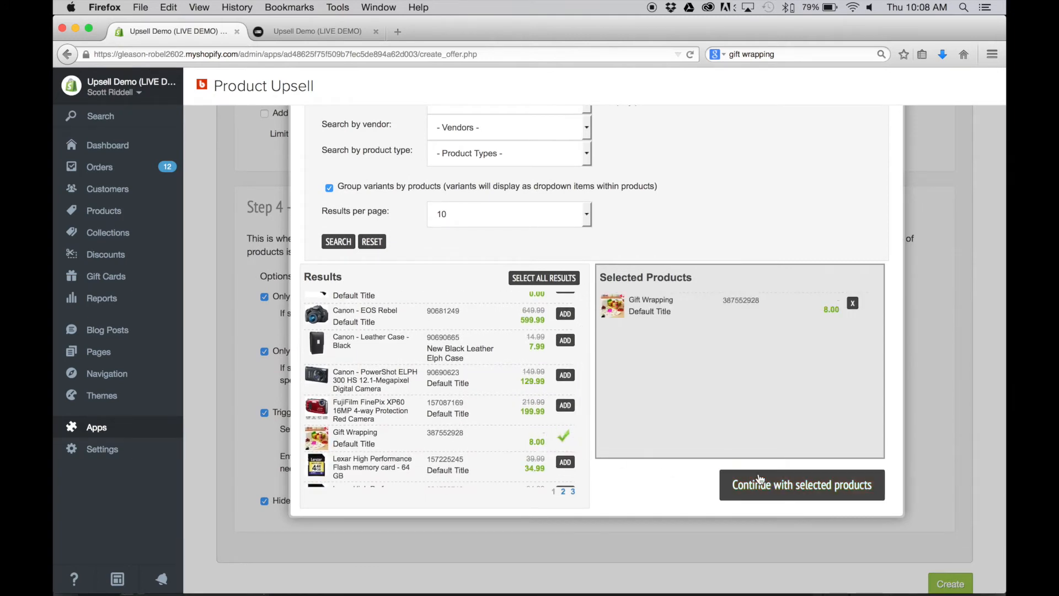
click(801, 484)
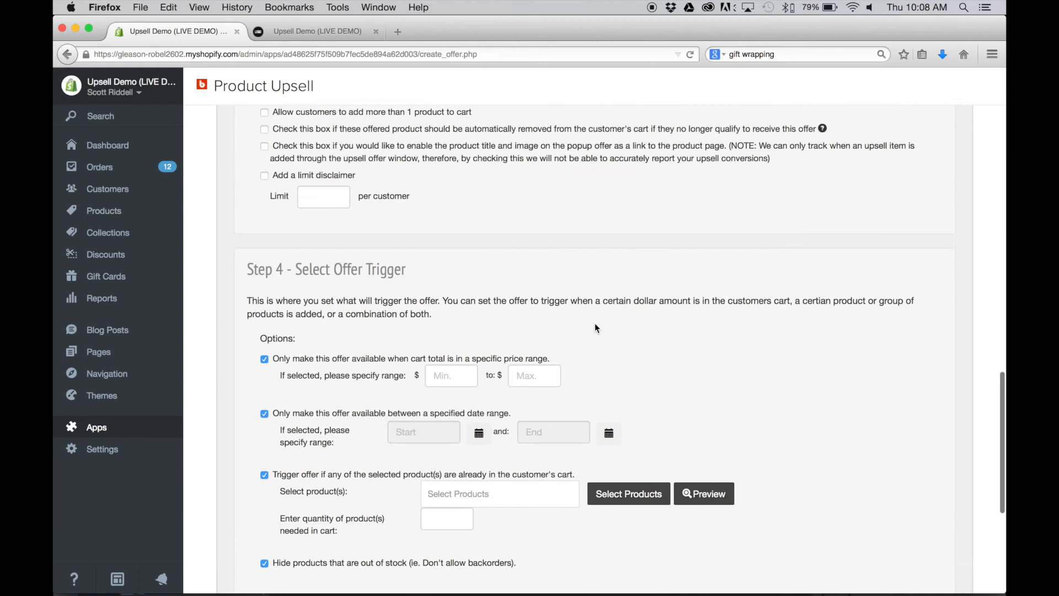
Uncheck the cart-total price range and date range trigger conditions
scroll(up, 3)
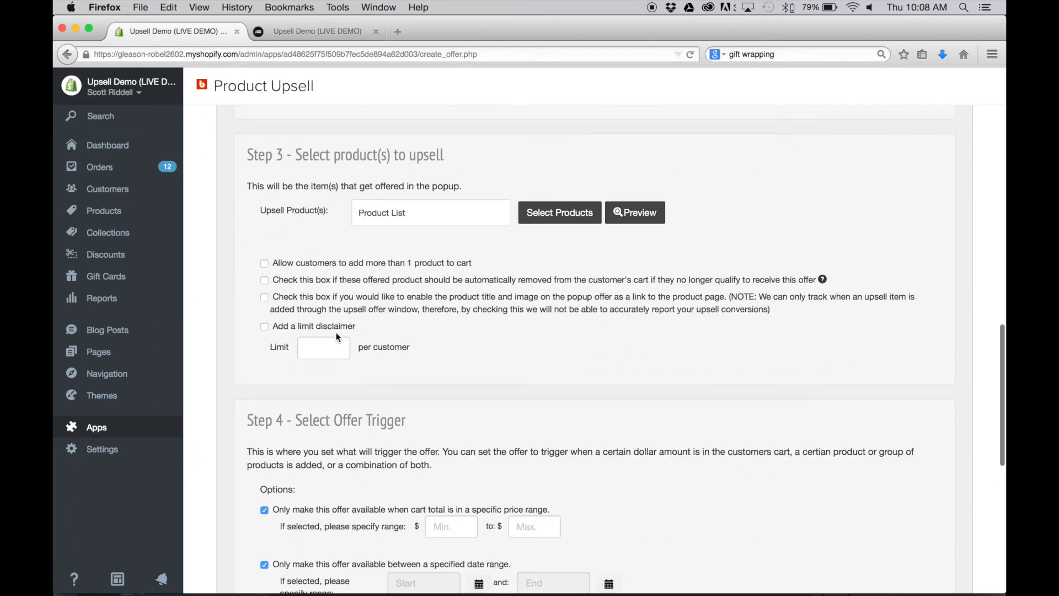
scroll(down, 3)
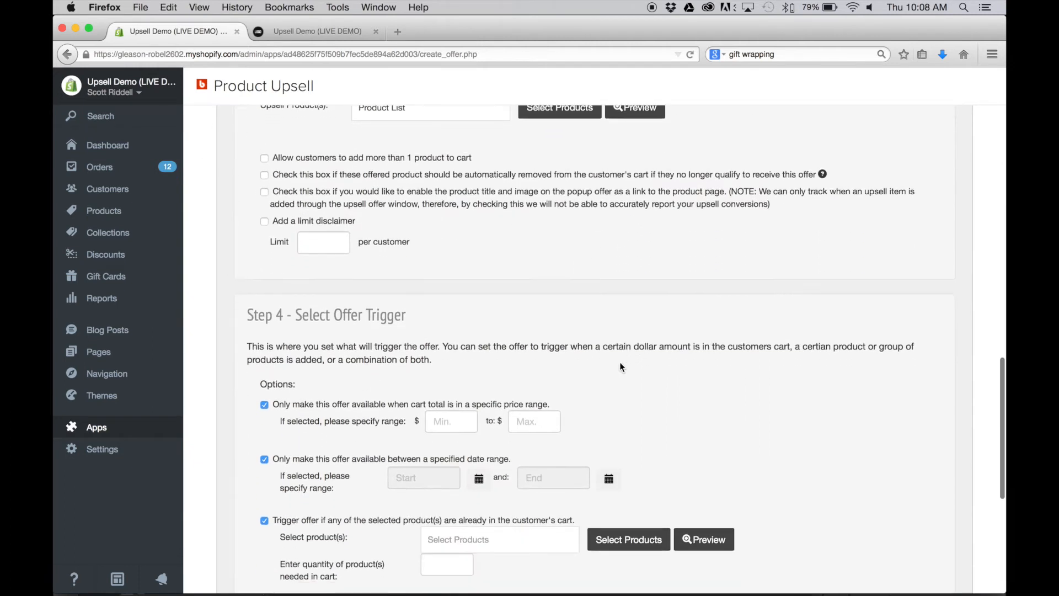
scroll(down, 3)
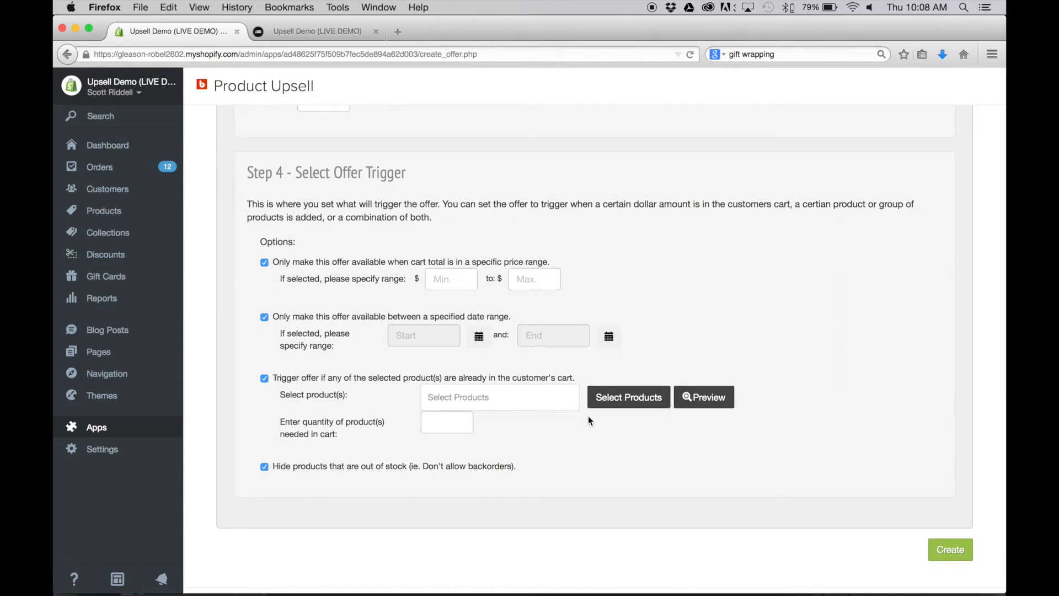
click(264, 262)
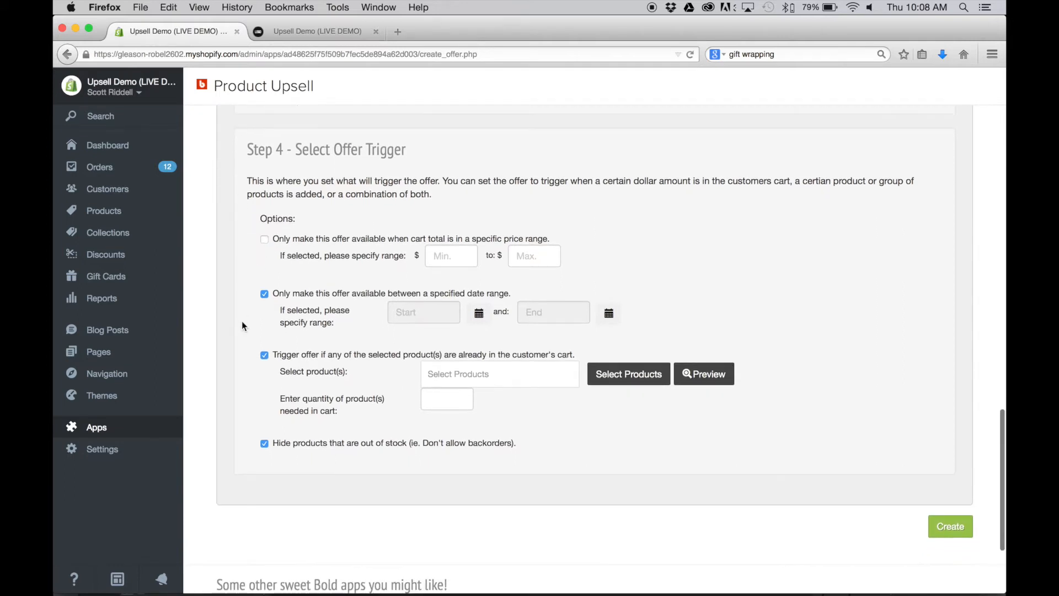
mouse_move(267, 300)
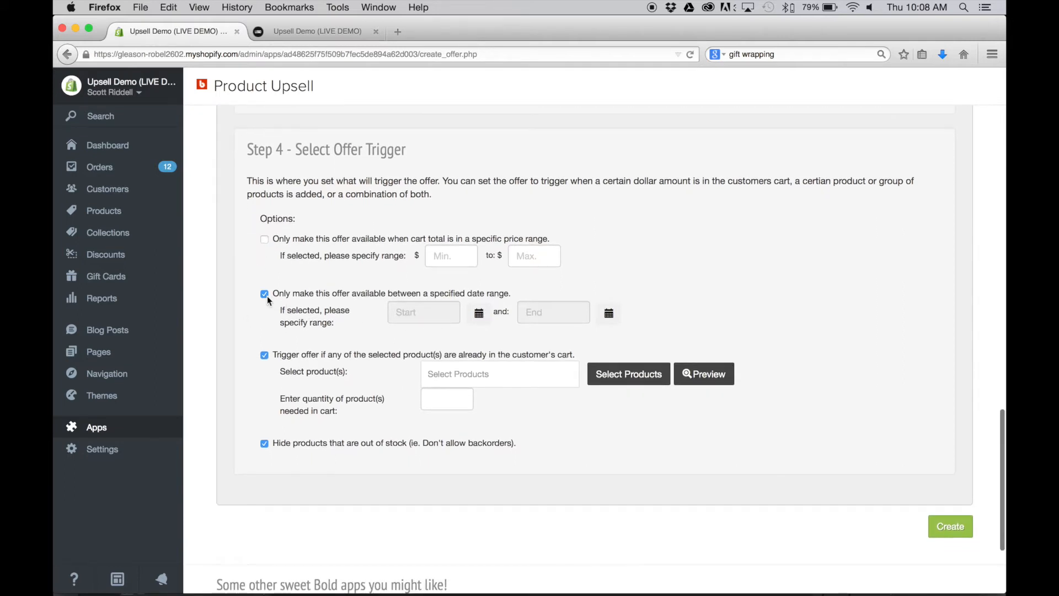
click(264, 293)
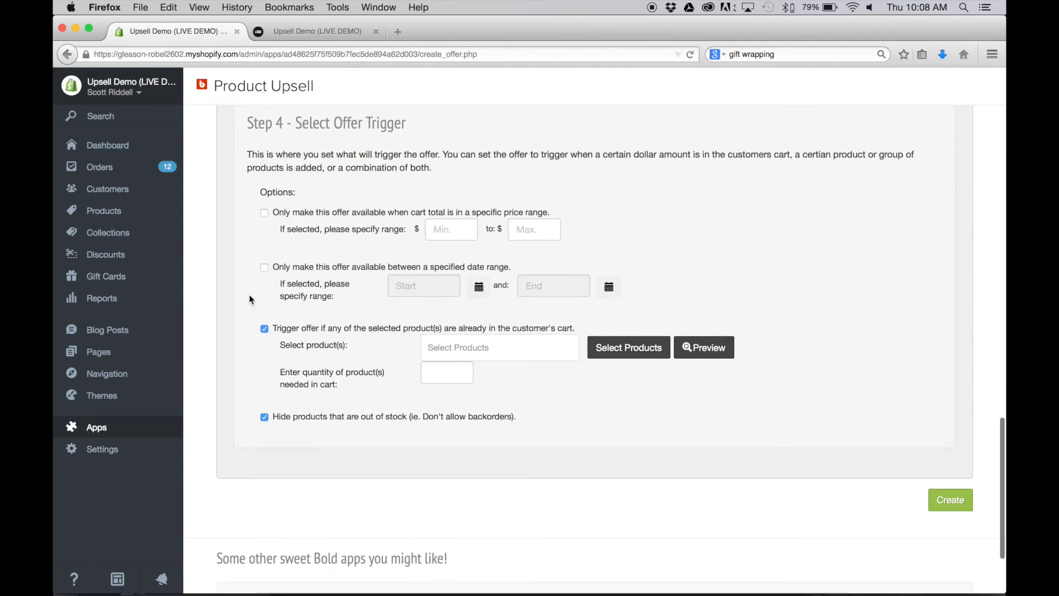
scroll(down, 3)
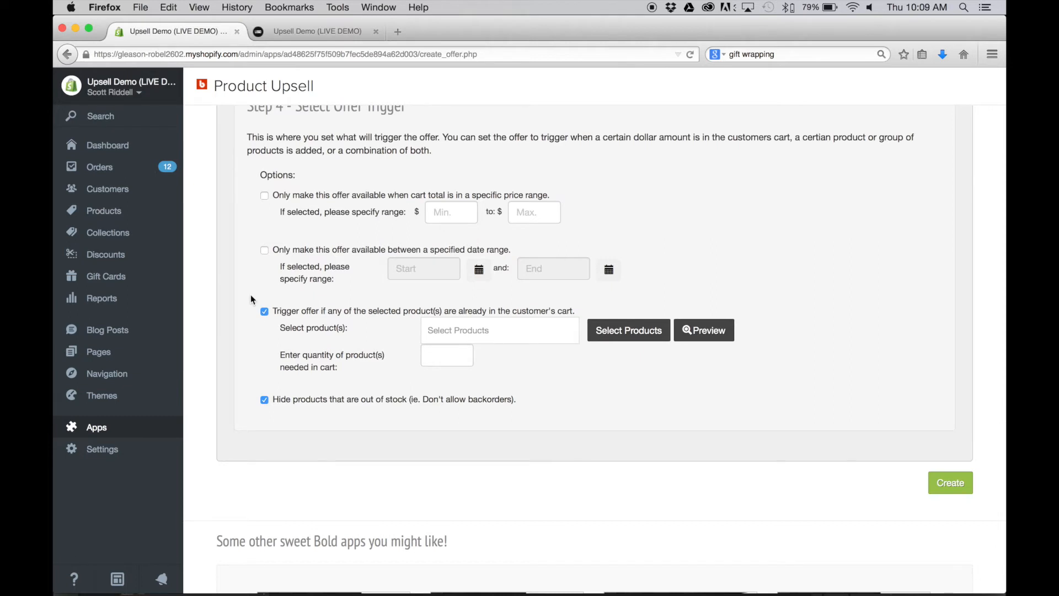
Make the FujiFilm FinePix XP60 red camera the trigger, quantity 1, and create the offer
click(628, 330)
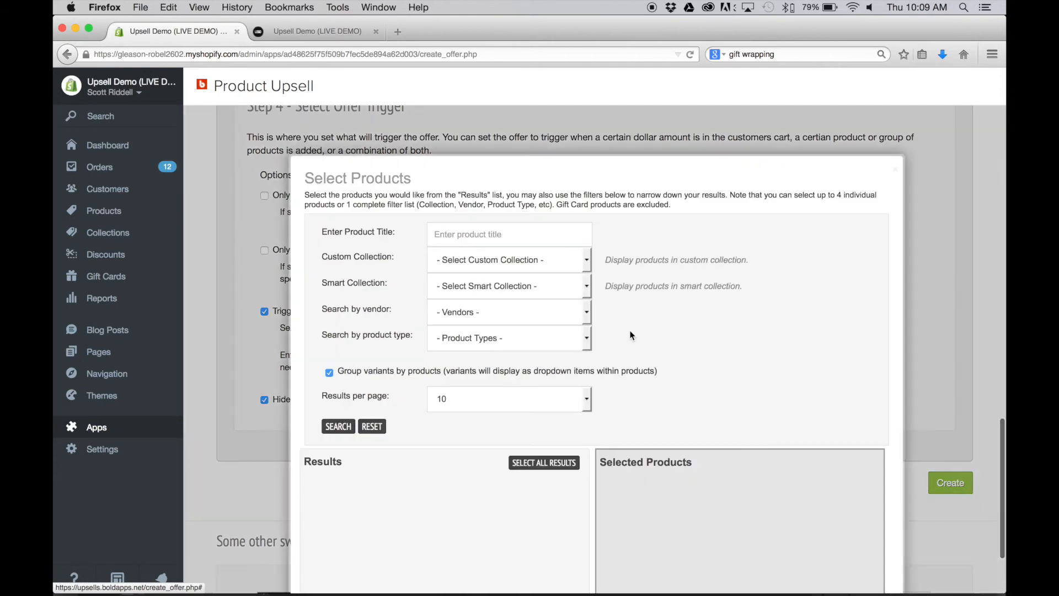
click(338, 426)
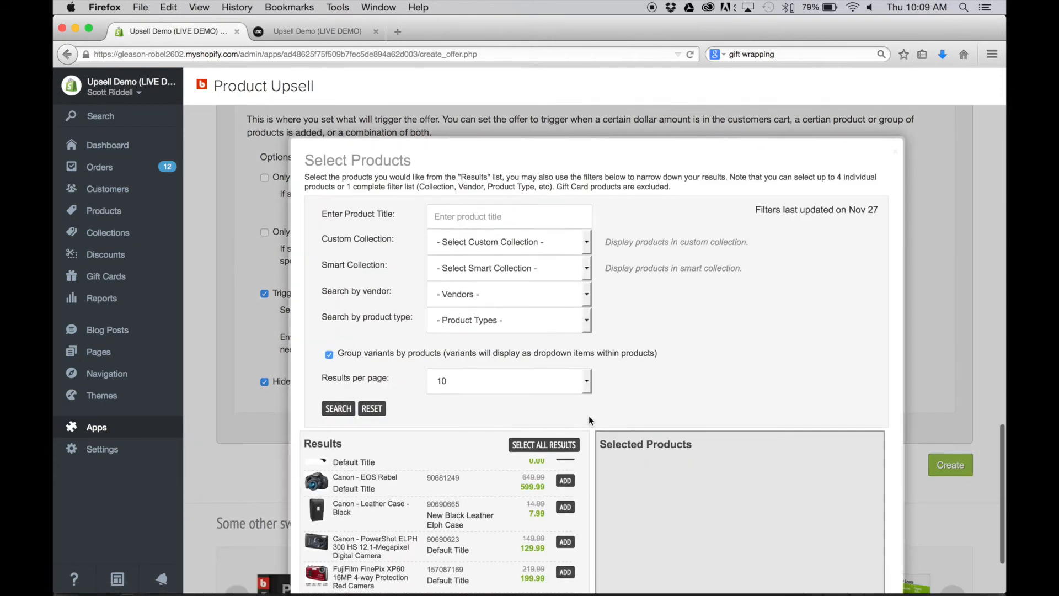
scroll(down, 3)
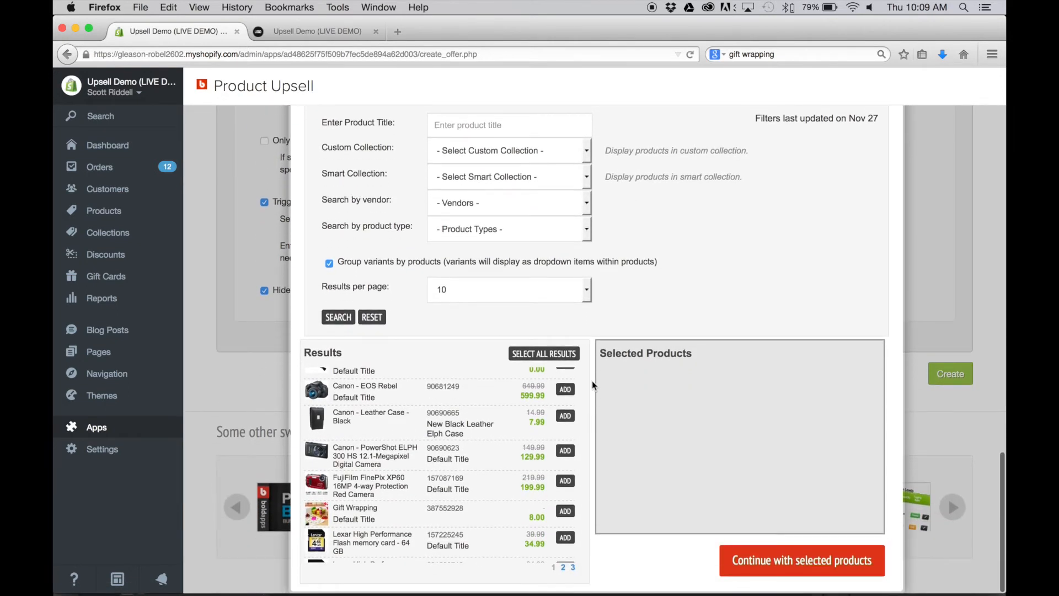
mouse_move(593, 427)
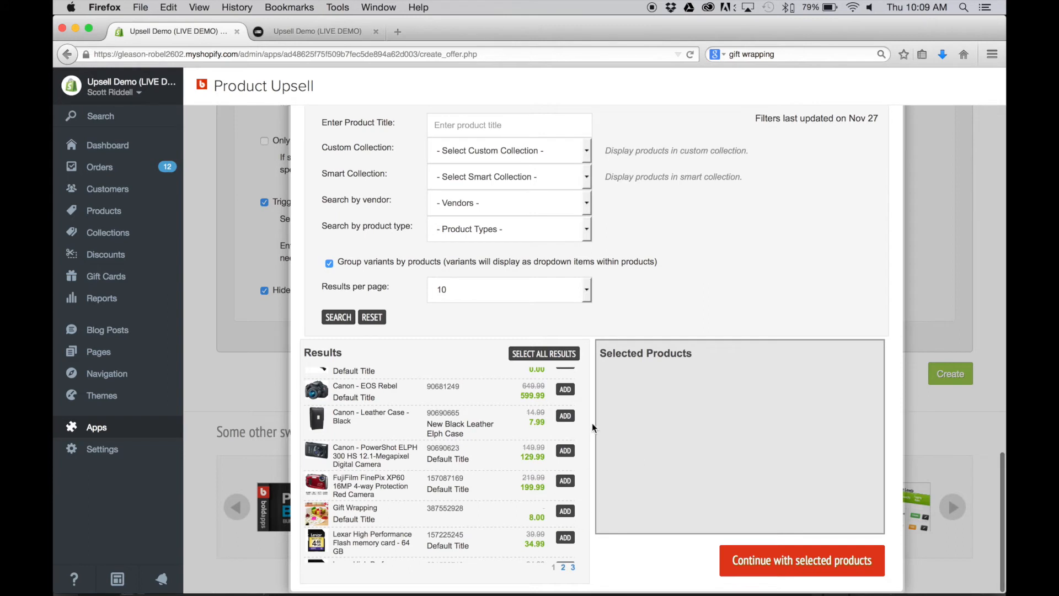
mouse_move(583, 488)
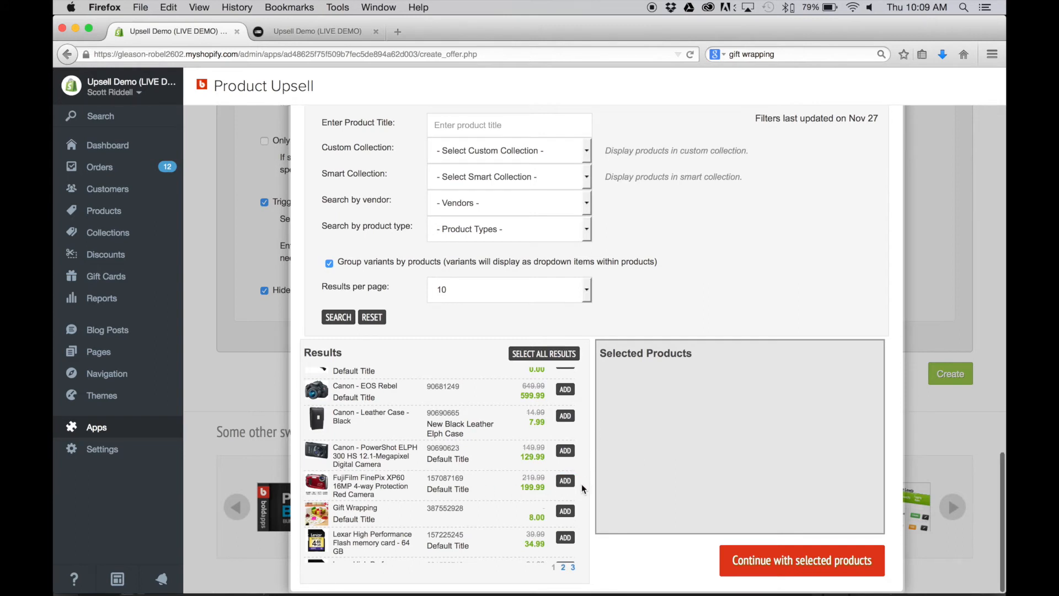
click(565, 481)
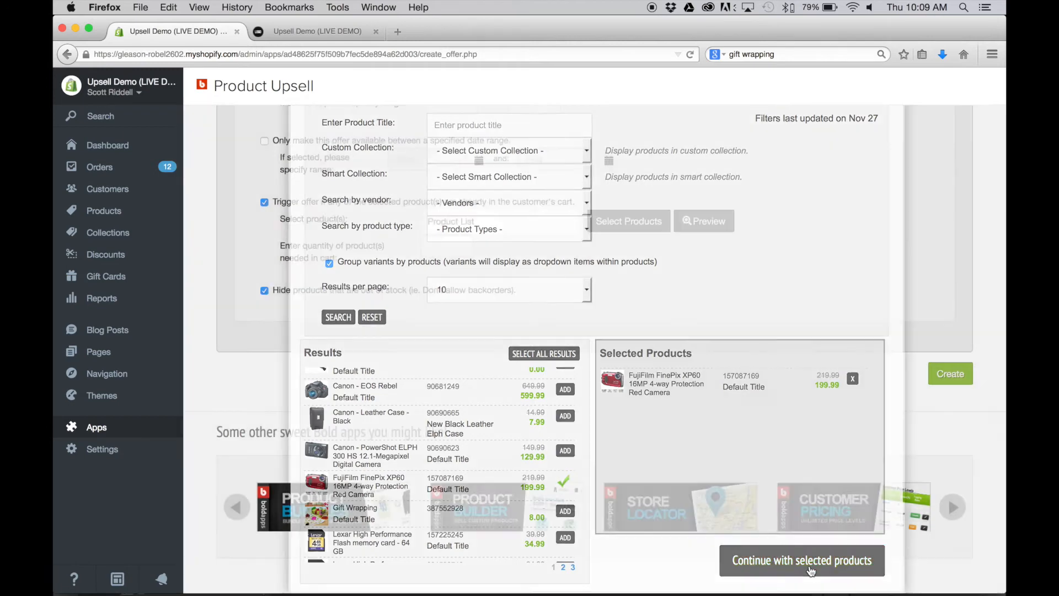
click(801, 560)
text(1)
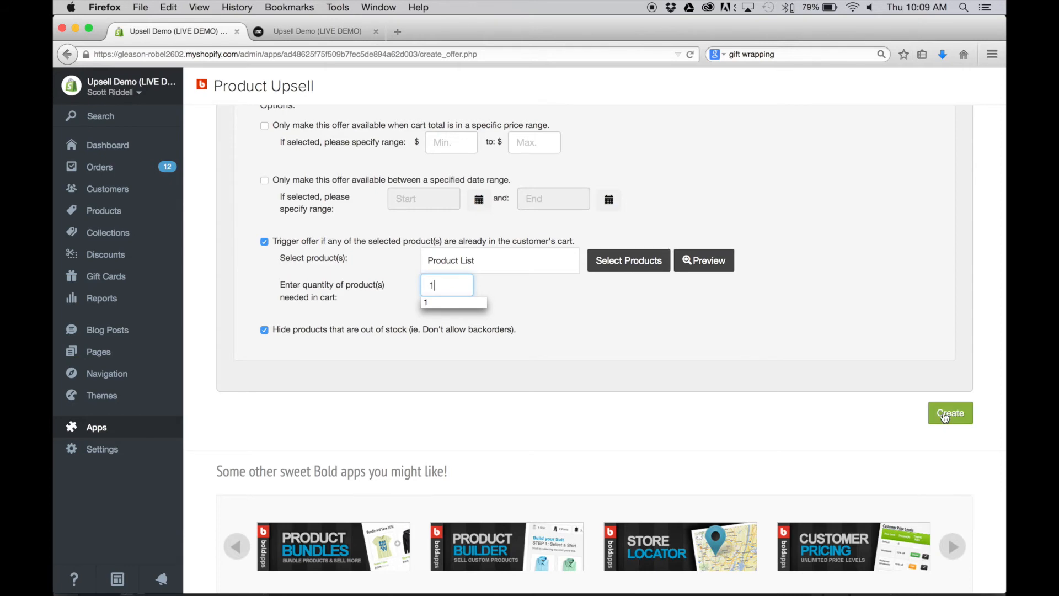
click(950, 412)
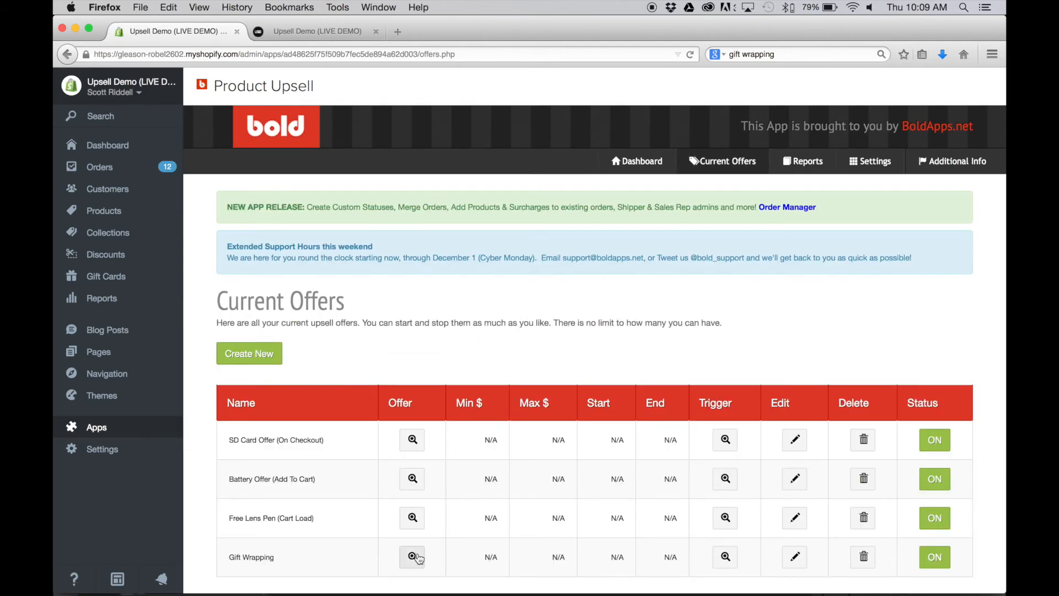
click(412, 557)
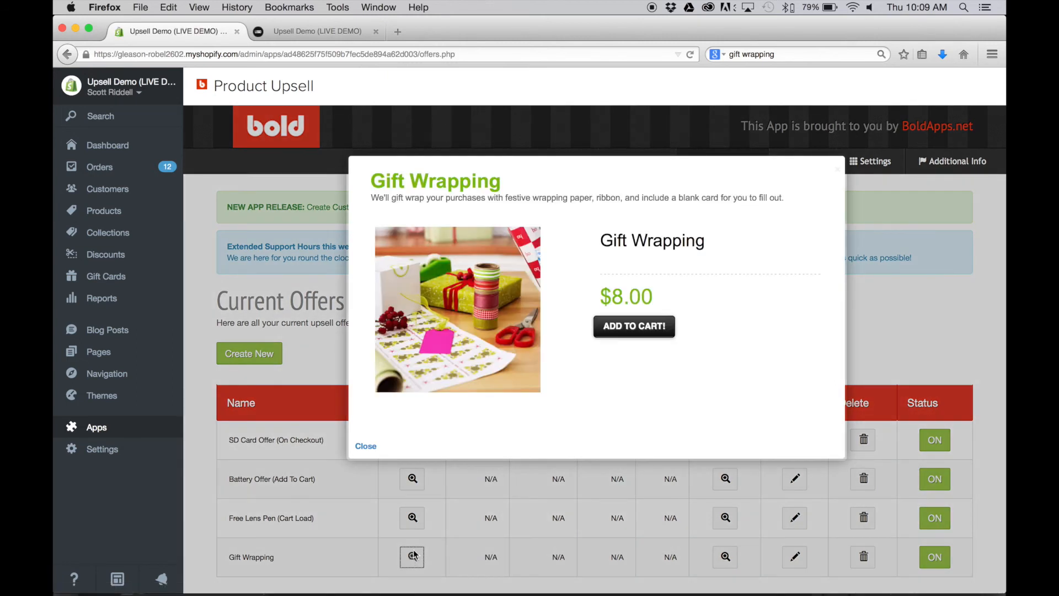
mouse_move(634, 325)
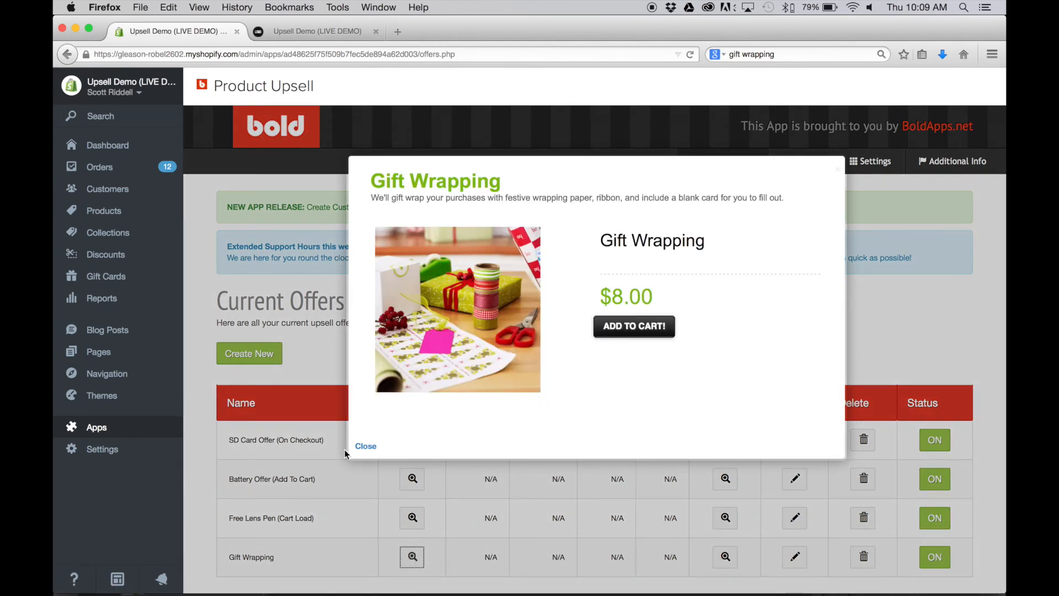
click(365, 446)
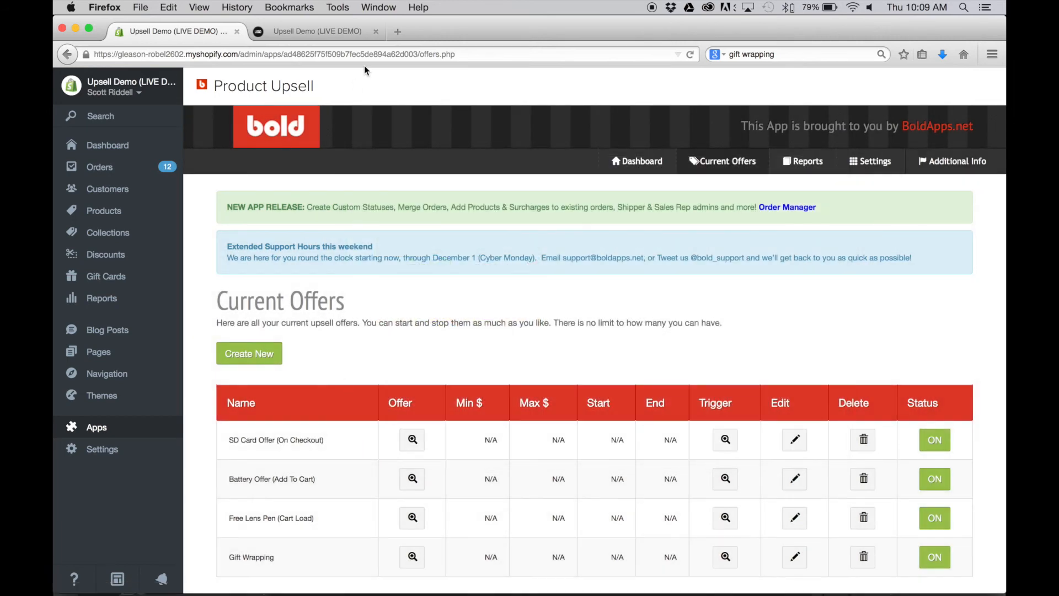
On the storefront, add the FujiFilm FinePix XP60 red camera to the cart for $199.99
click(317, 31)
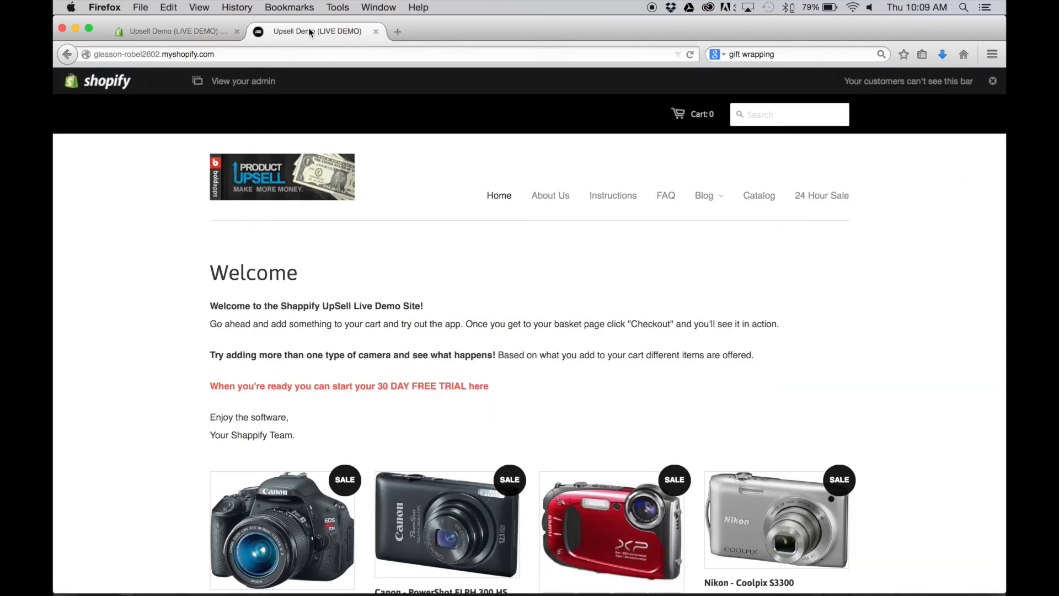
mouse_move(626, 343)
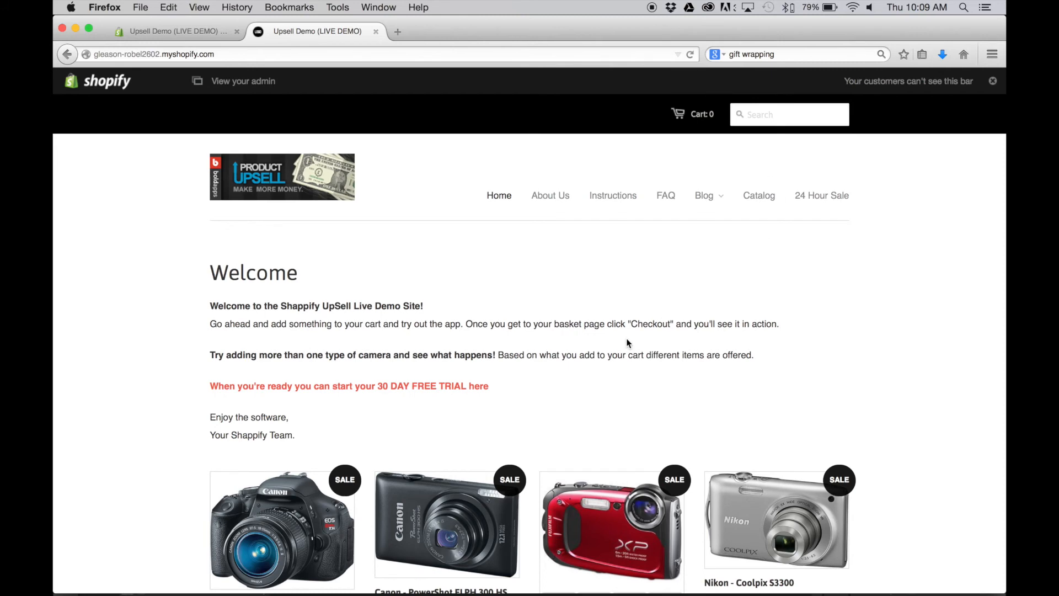
scroll(down, 3)
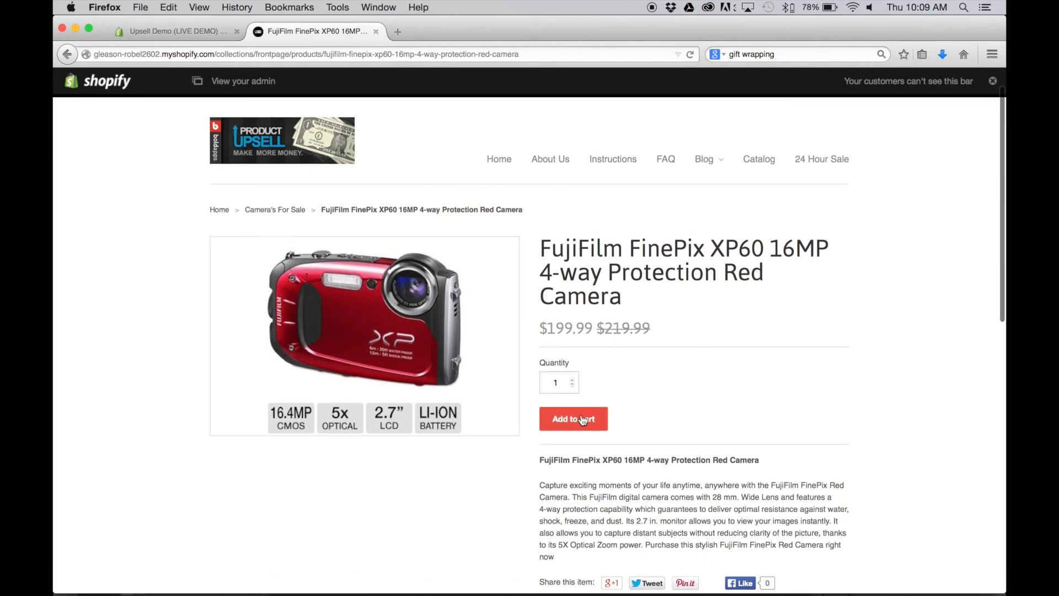
click(573, 419)
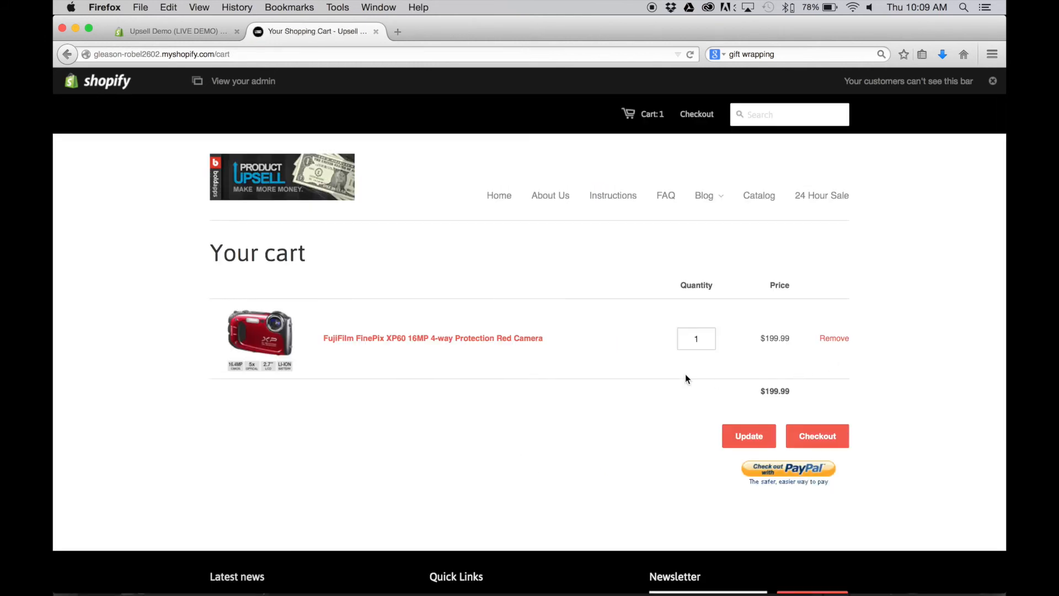
scroll(down, 3)
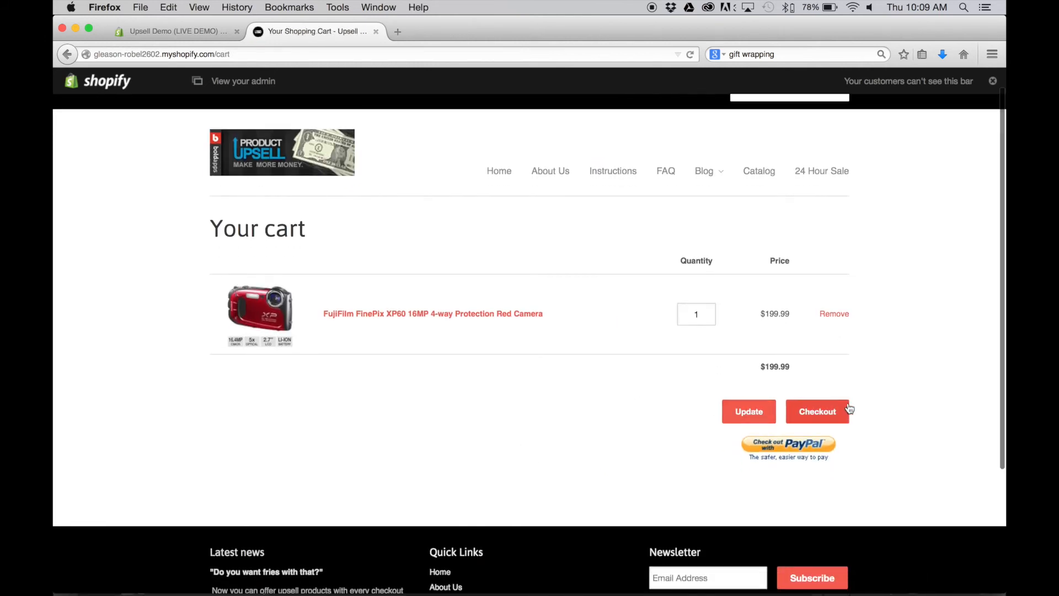
Proceed to checkout and accept the $8.00 Gift Wrapping upsell popup
click(817, 411)
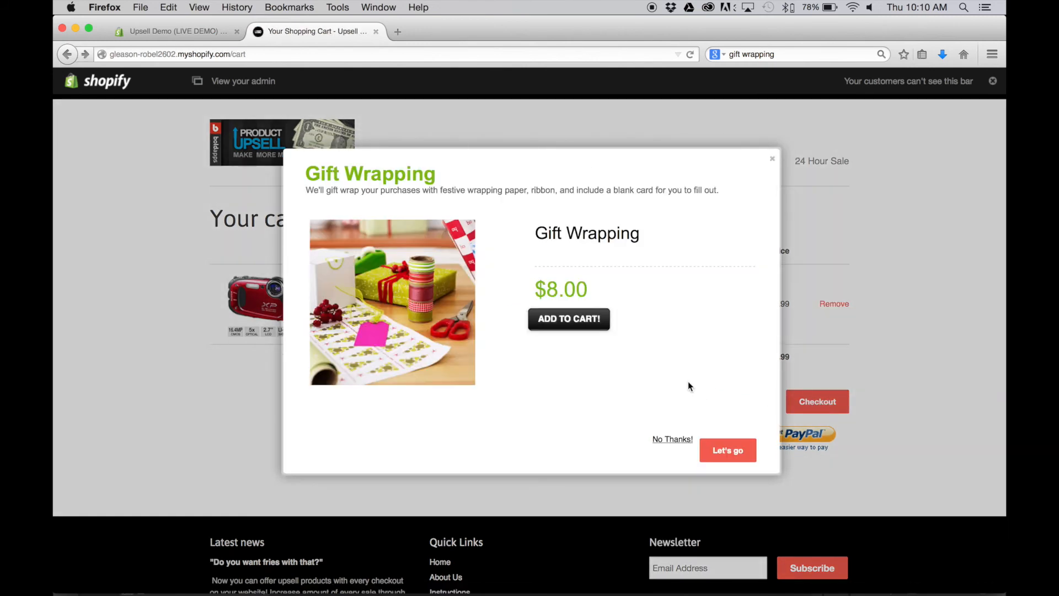
mouse_move(568, 318)
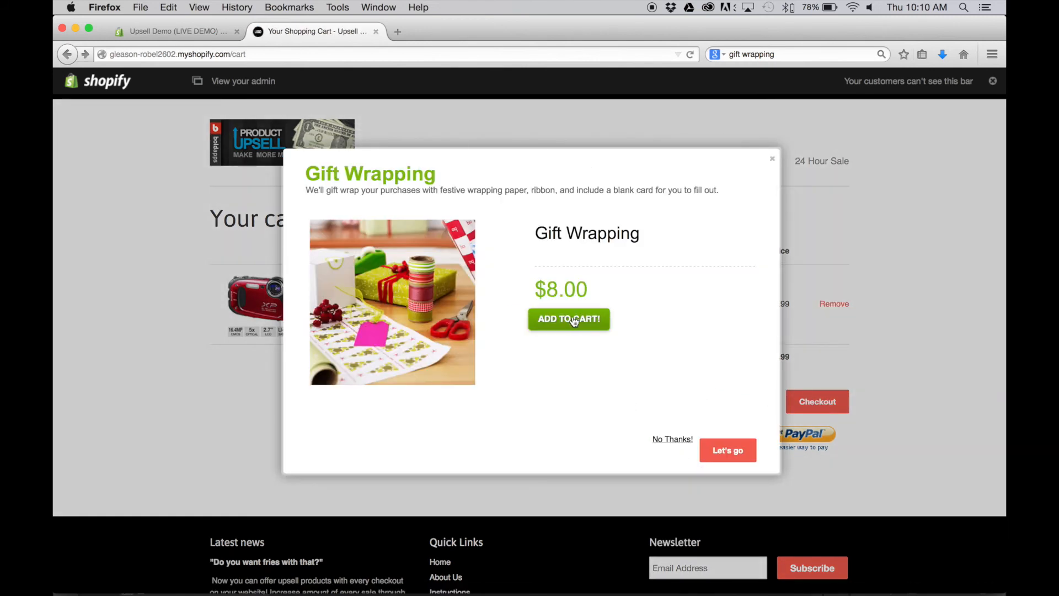
click(568, 318)
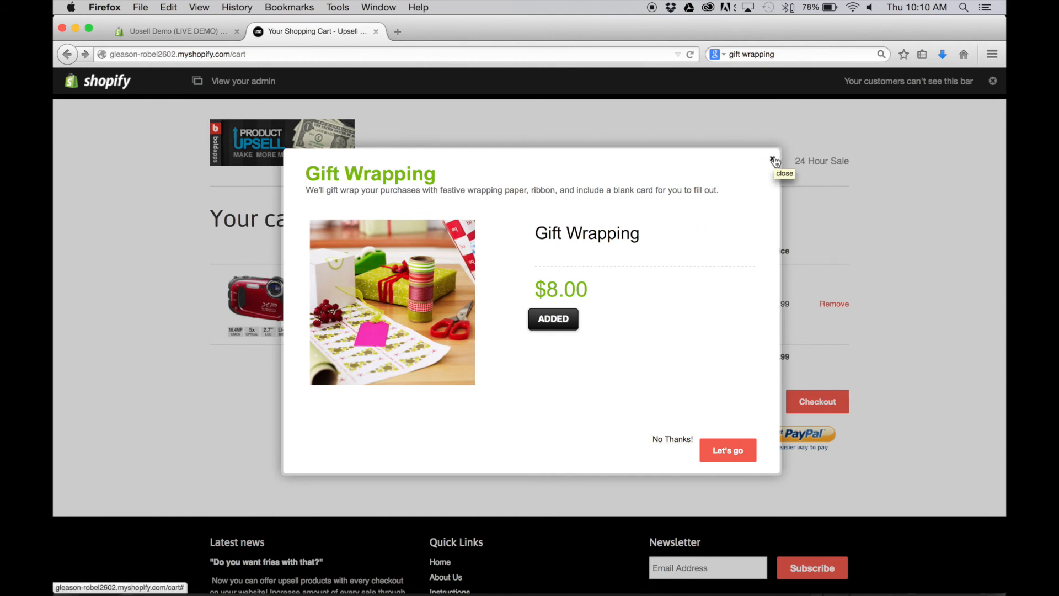
click(727, 450)
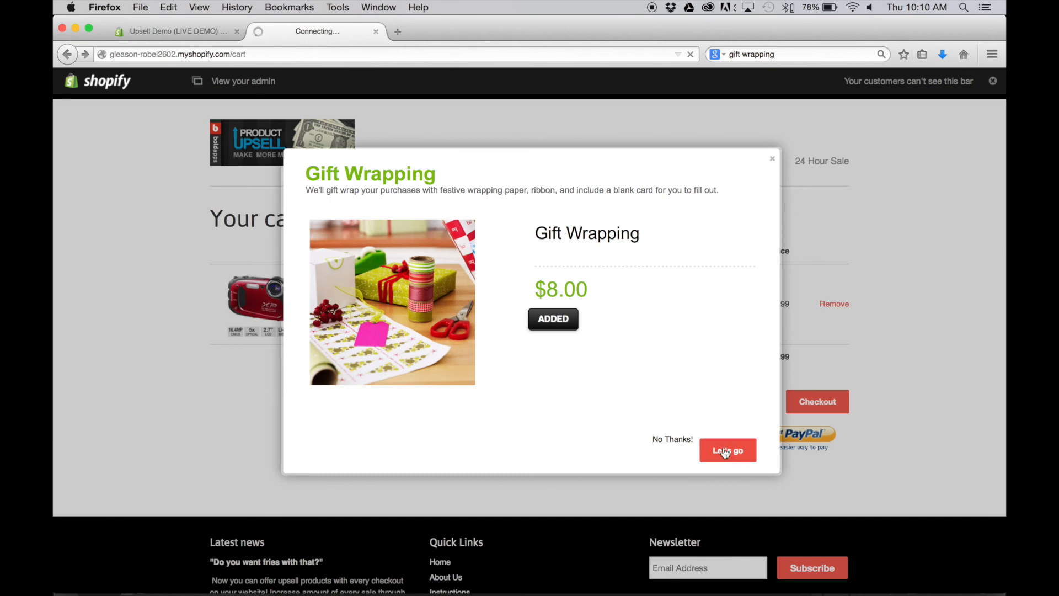
Continue to checkout and review the $218.39 order with Gift Wrapping and the camera
click(728, 450)
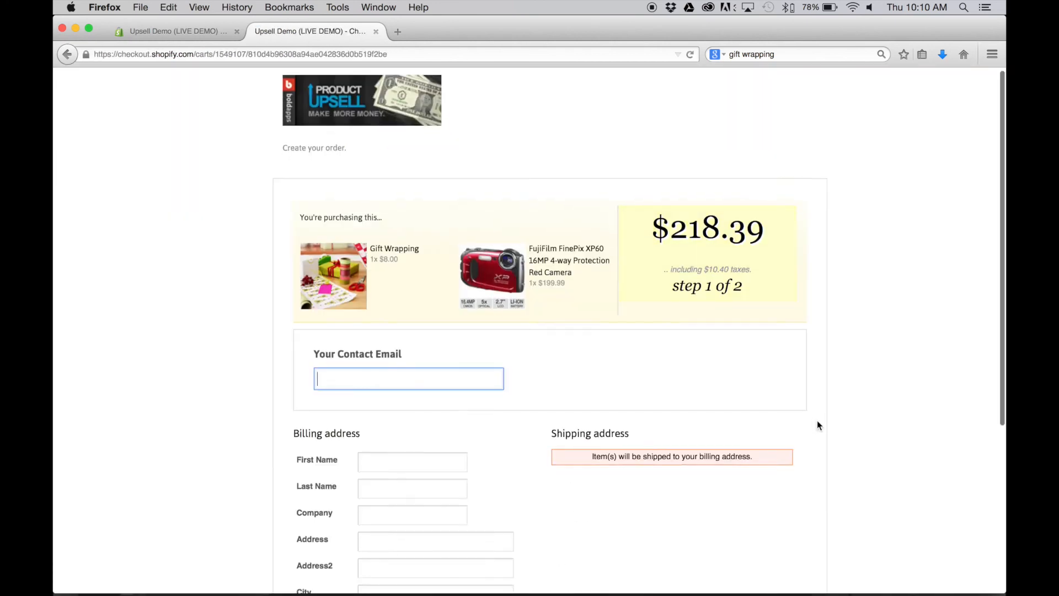
scroll(up, 3)
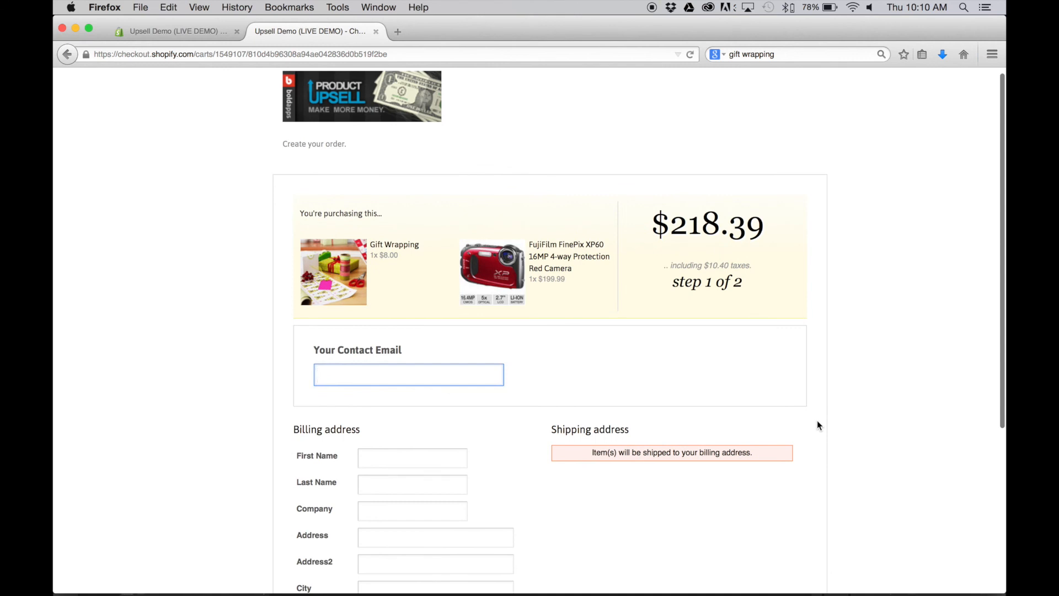
scroll(down, 3)
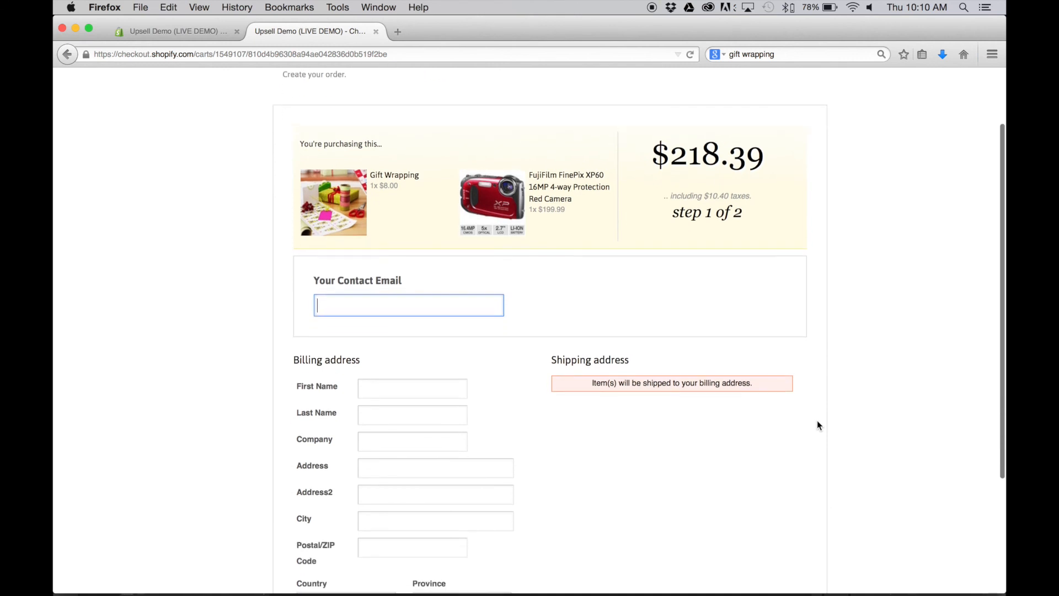